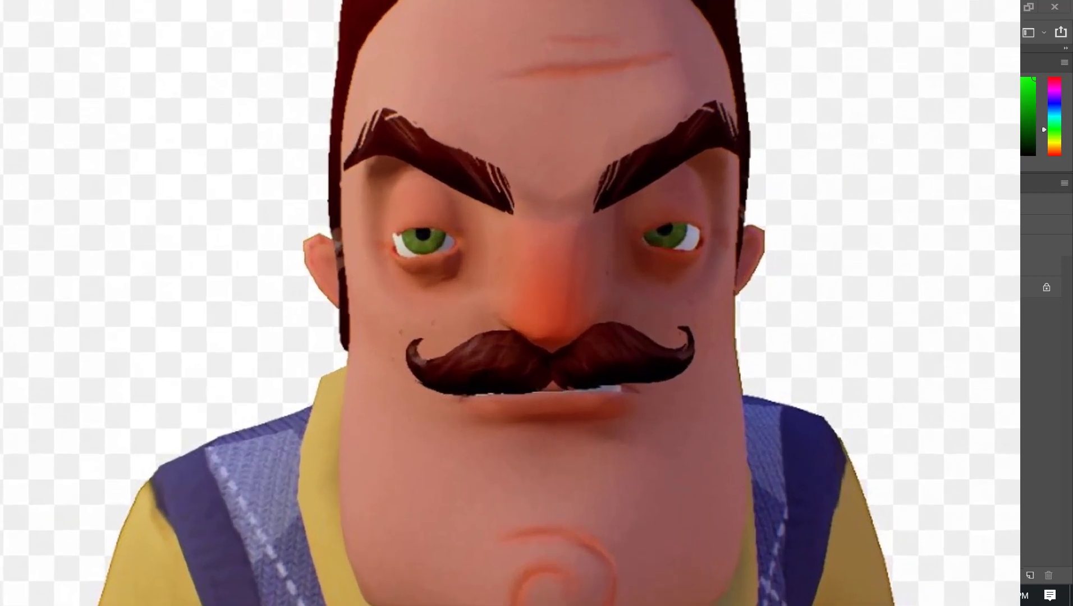
Maximize the 3D viewport over the grass and brick planes to expose their tile seams.
click(523, 595)
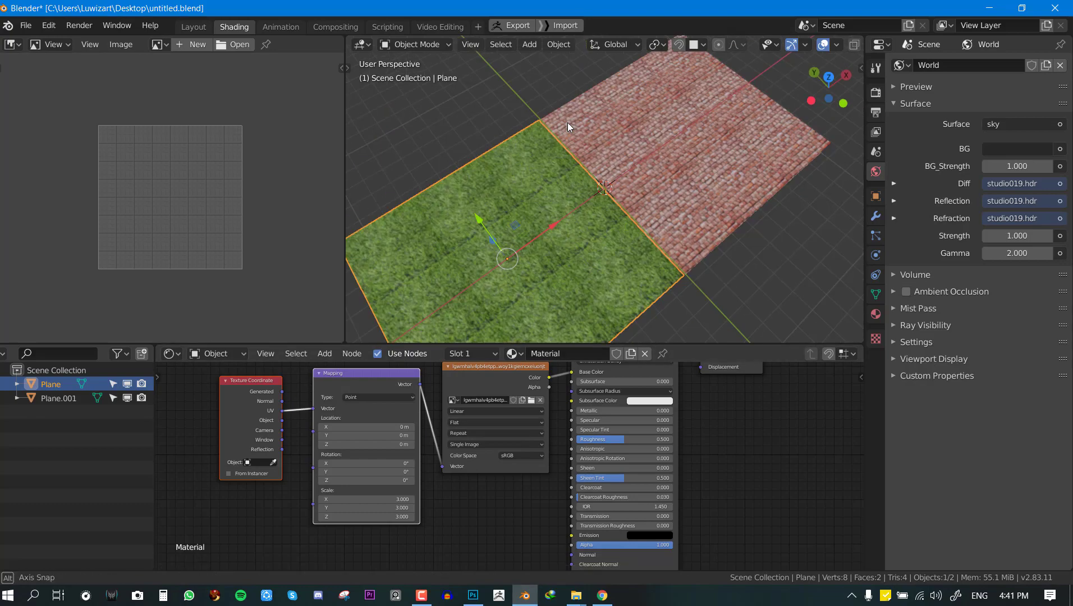
key(ctrl+space)
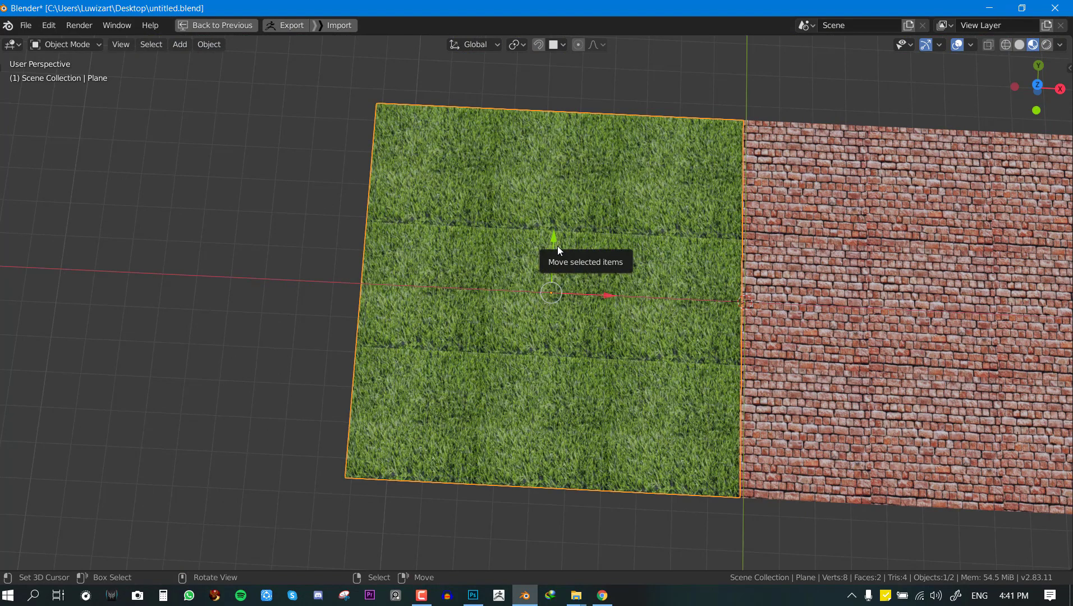
mouse_move(598, 416)
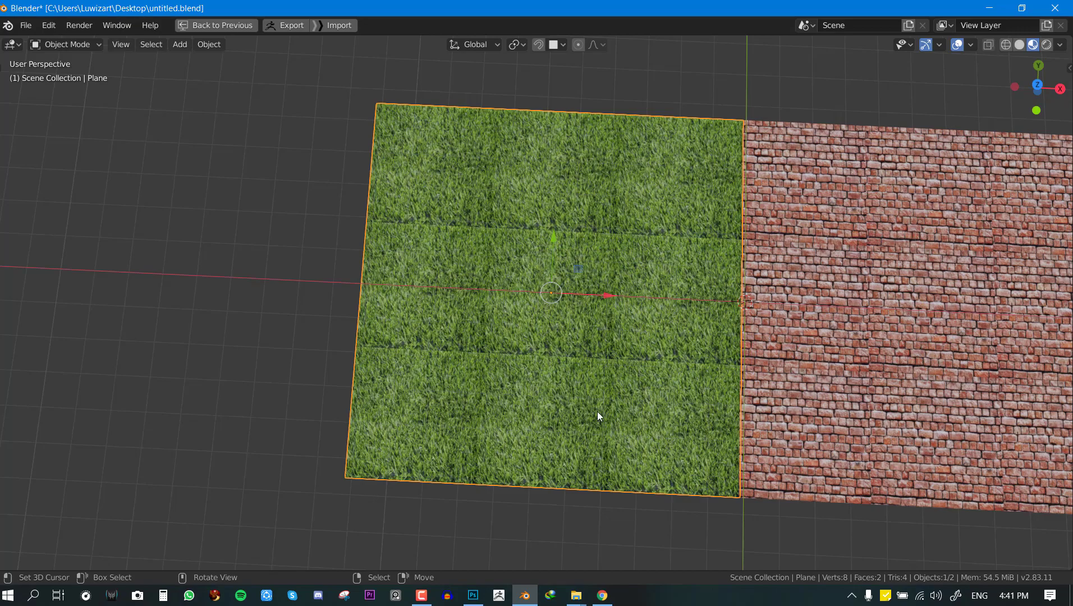
Bring the grass image forward and reach the Offset filter with Wrap Around for the Background copy layer.
click(471, 595)
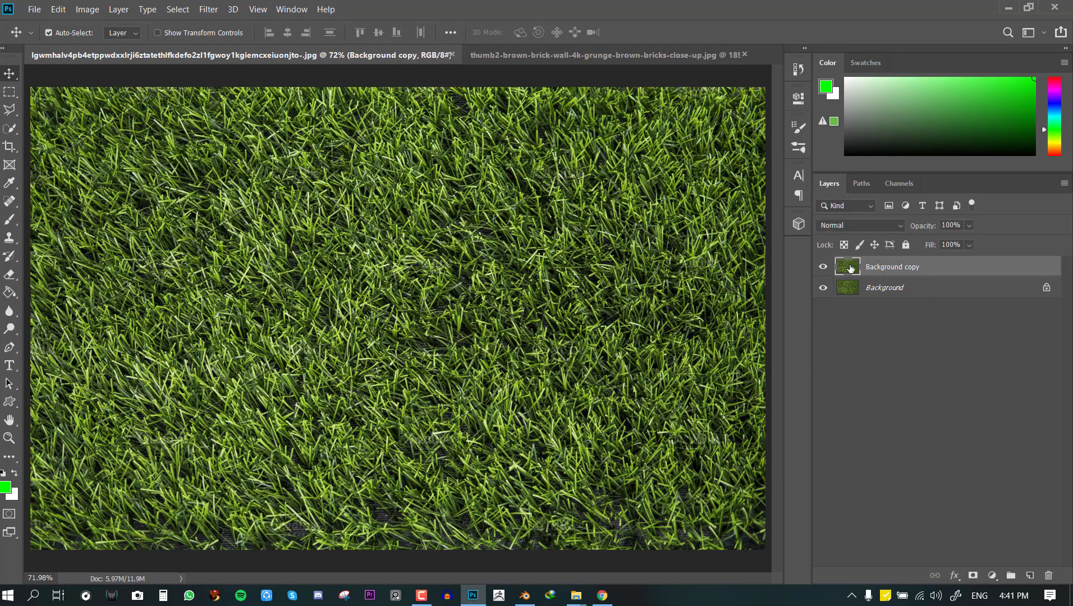
mouse_move(208, 10)
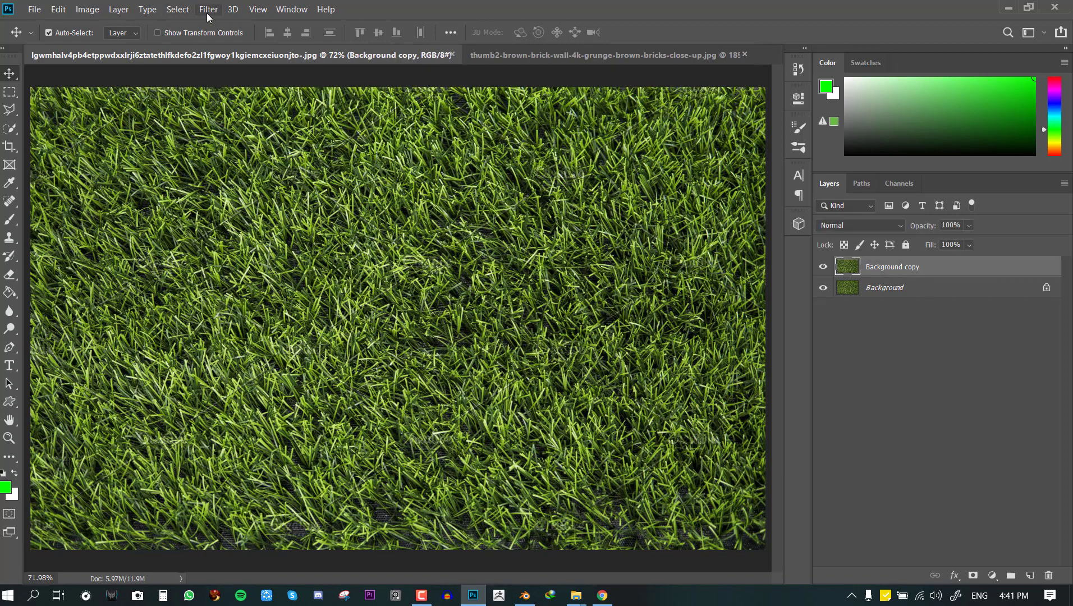
click(217, 275)
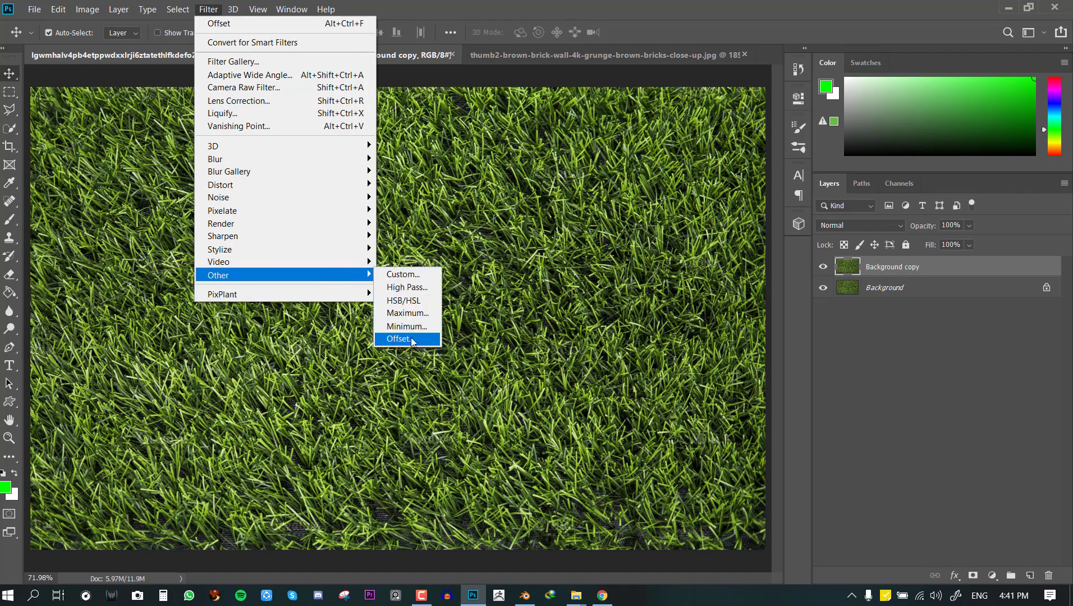
click(399, 339)
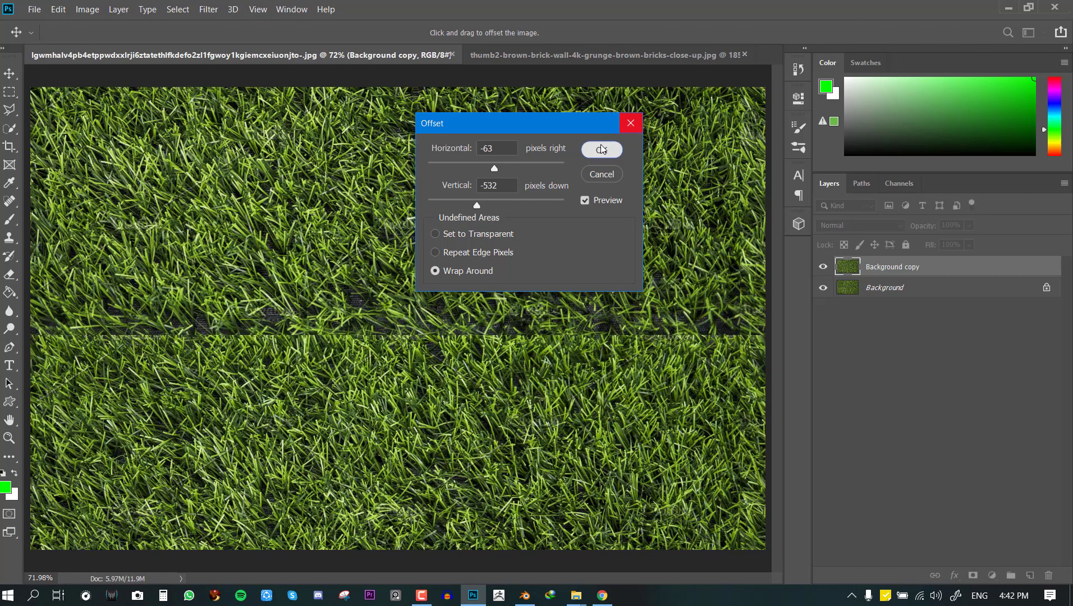
Apply the offset, clone over the seam at 65% opacity on a duplicate layer, then hide that layer.
click(600, 149)
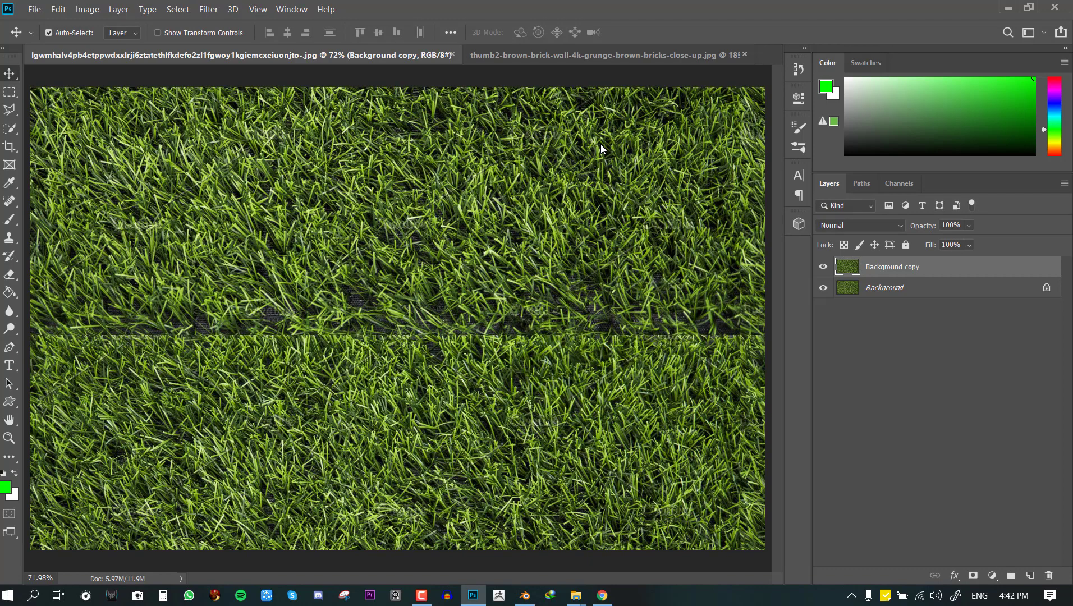
mouse_move(526, 363)
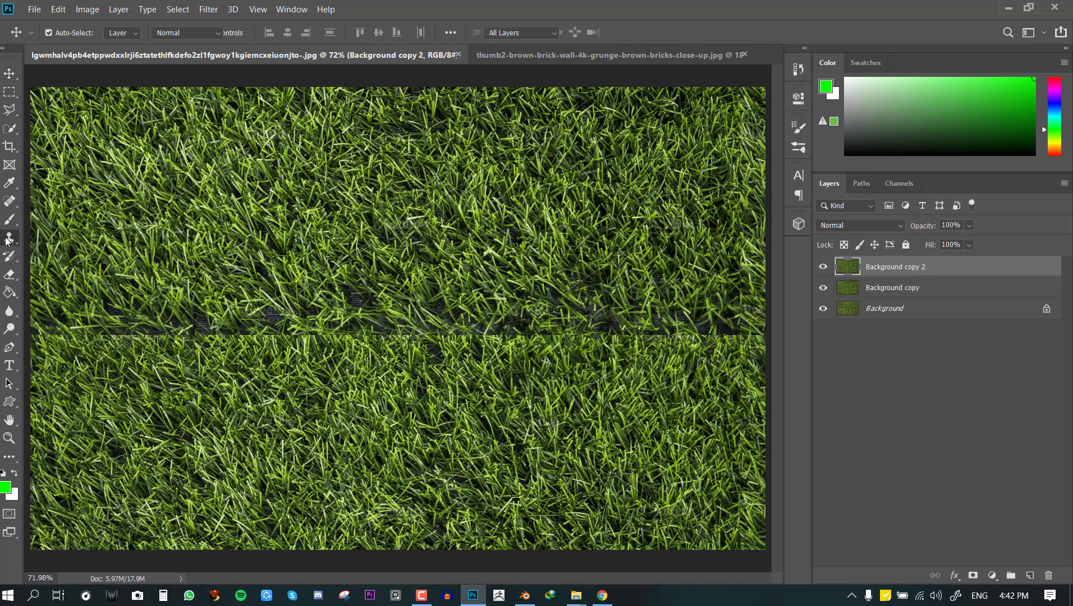
click(9, 237)
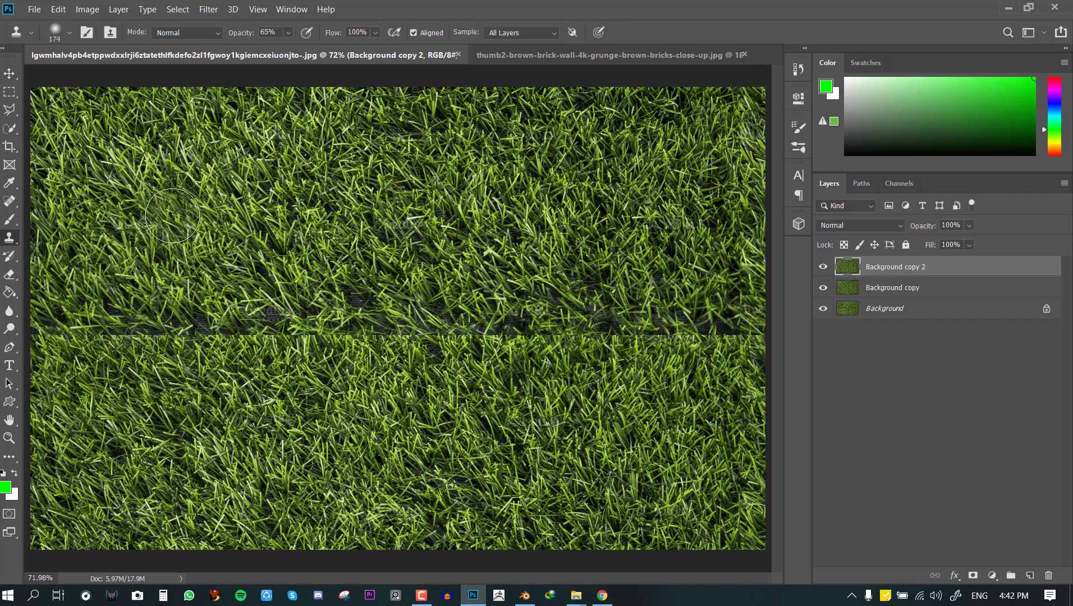
click(68, 32)
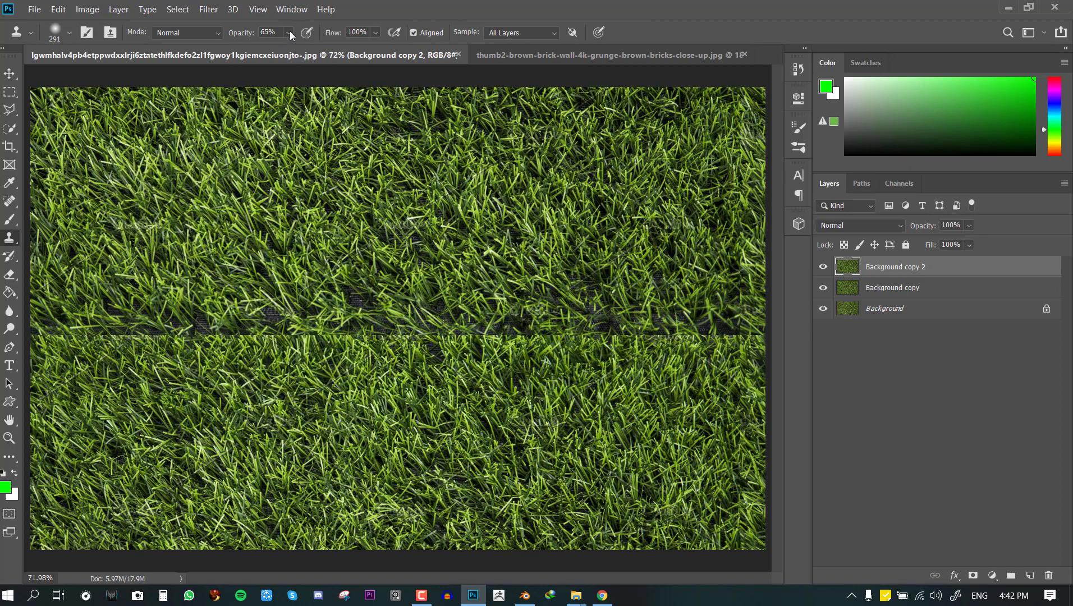
mouse_move(212, 141)
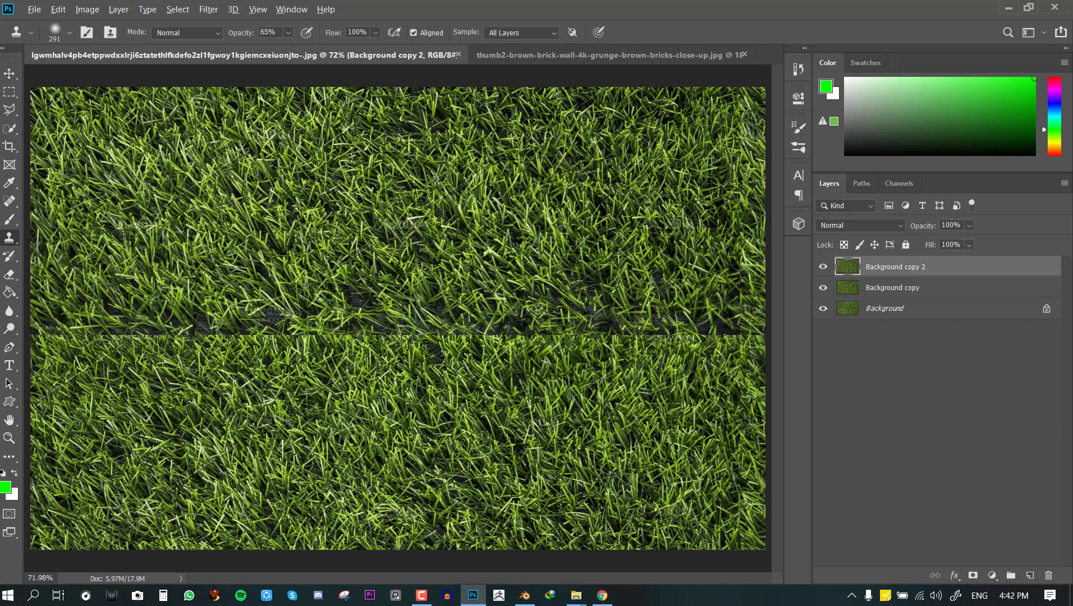
mouse_move(70, 327)
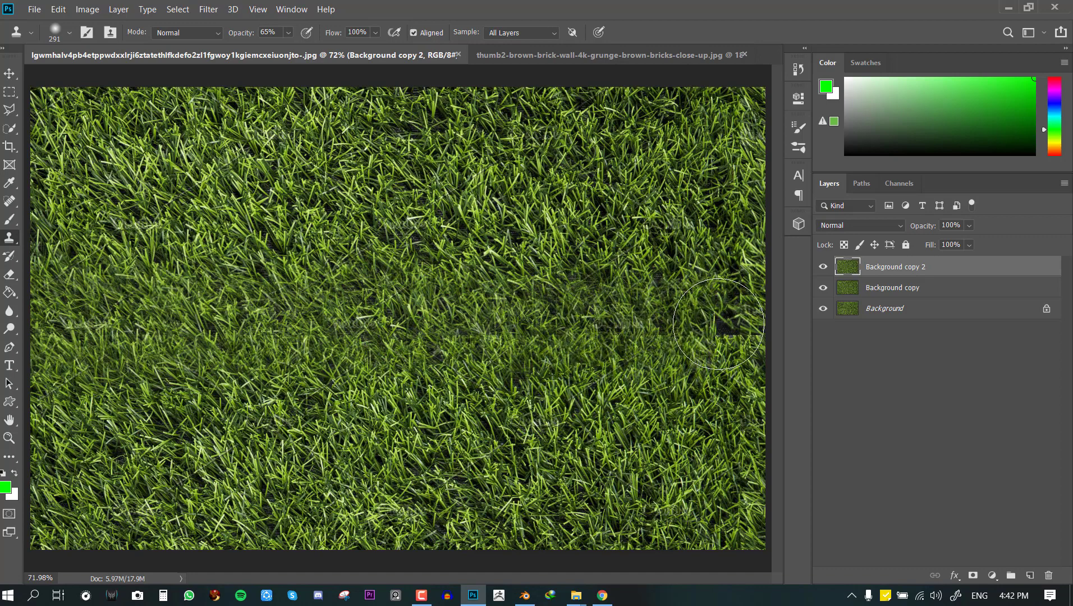
mouse_move(722, 325)
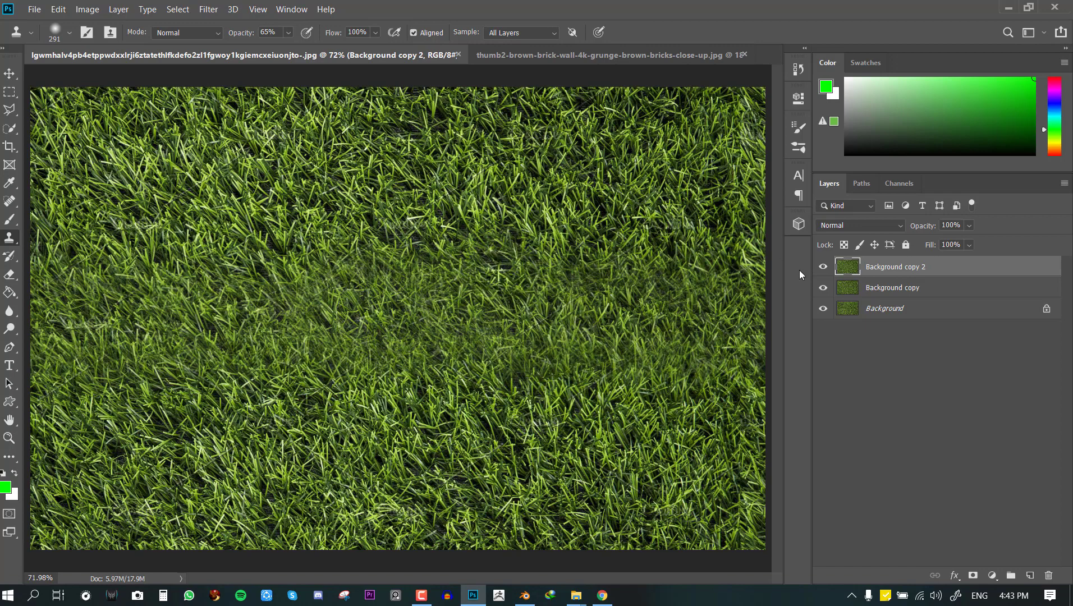
click(822, 266)
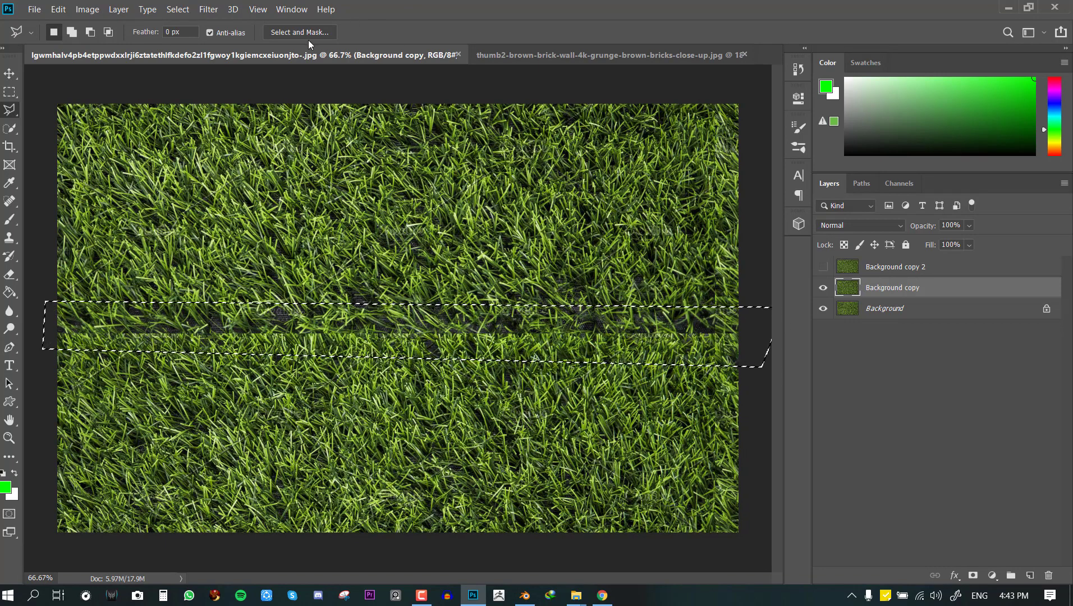
Feather the seam selection by about 34 px in Select and Mask.
click(298, 32)
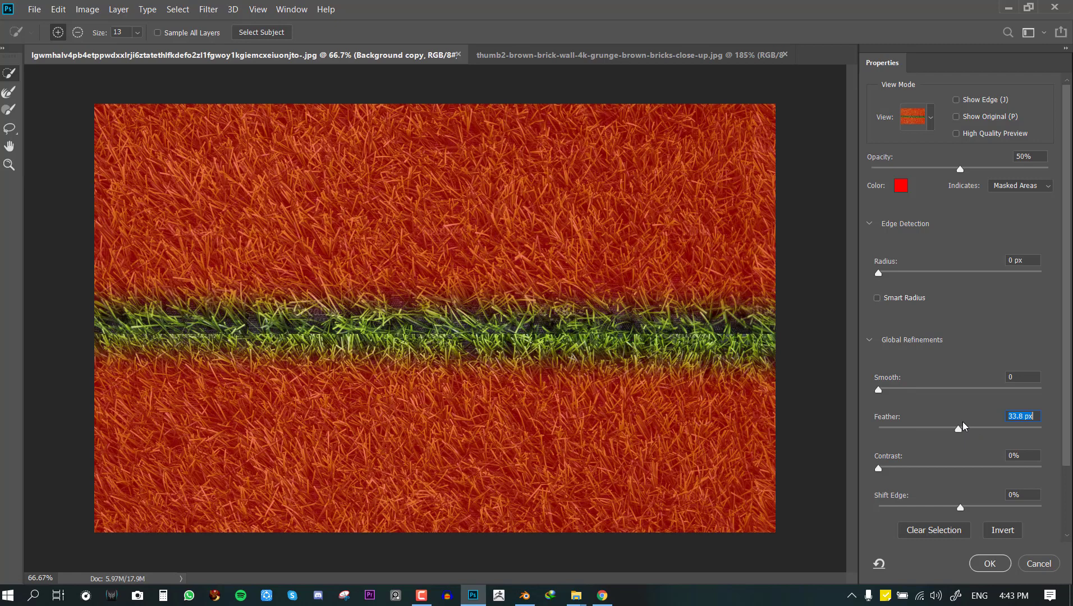
mouse_move(961, 427)
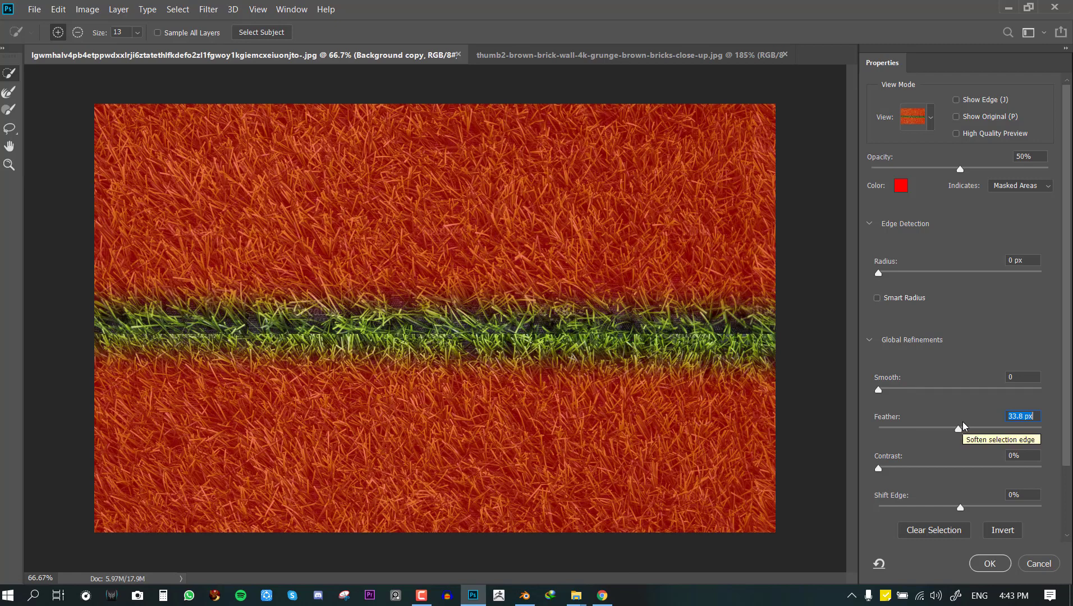
click(989, 564)
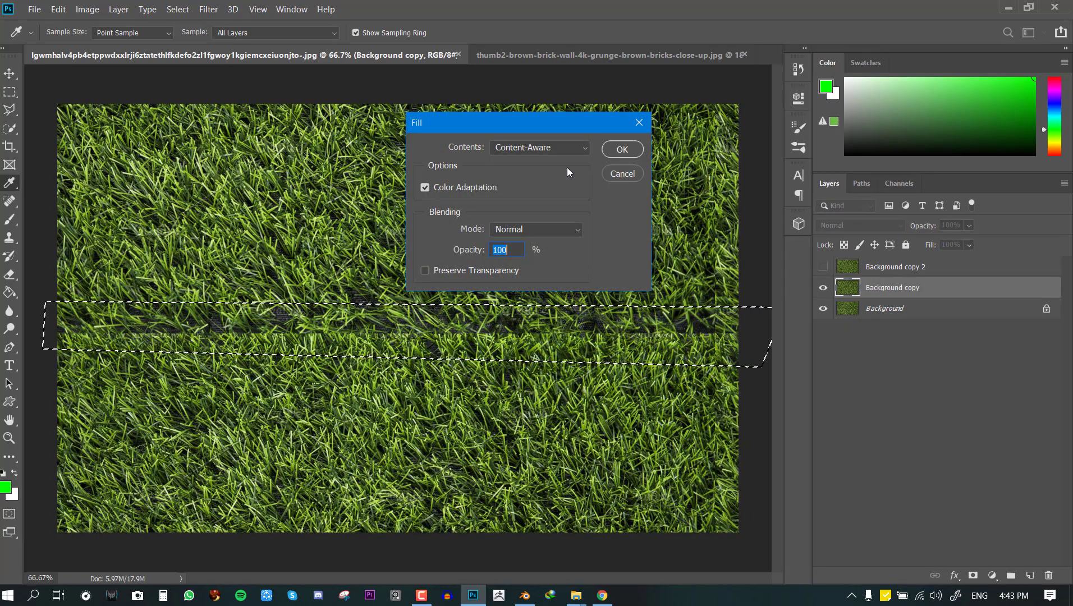
Fill the feathered seam band with Content-Aware grass.
click(539, 148)
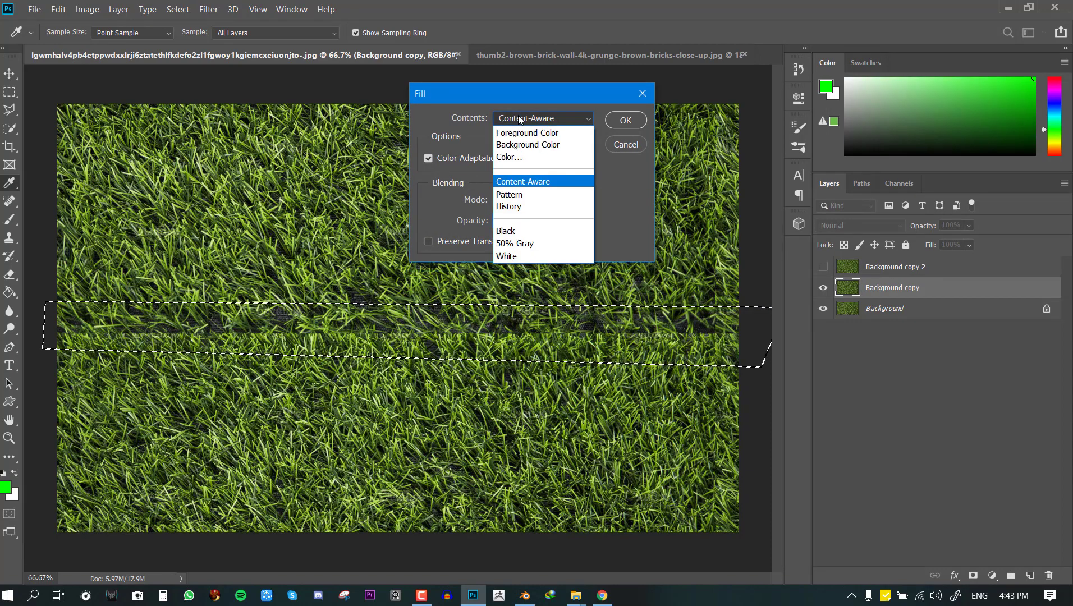
click(526, 132)
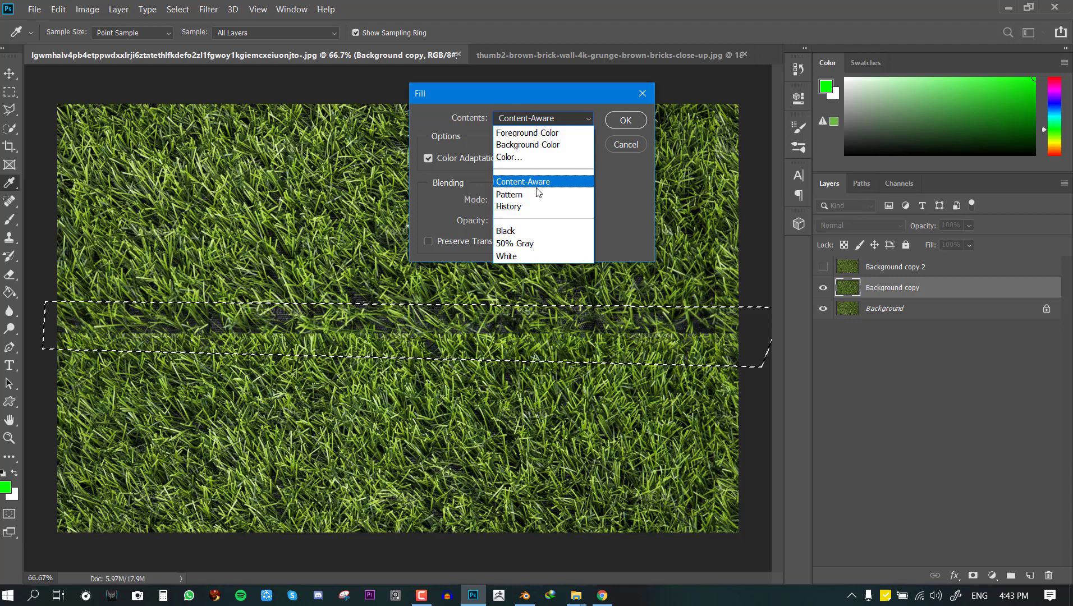
click(543, 182)
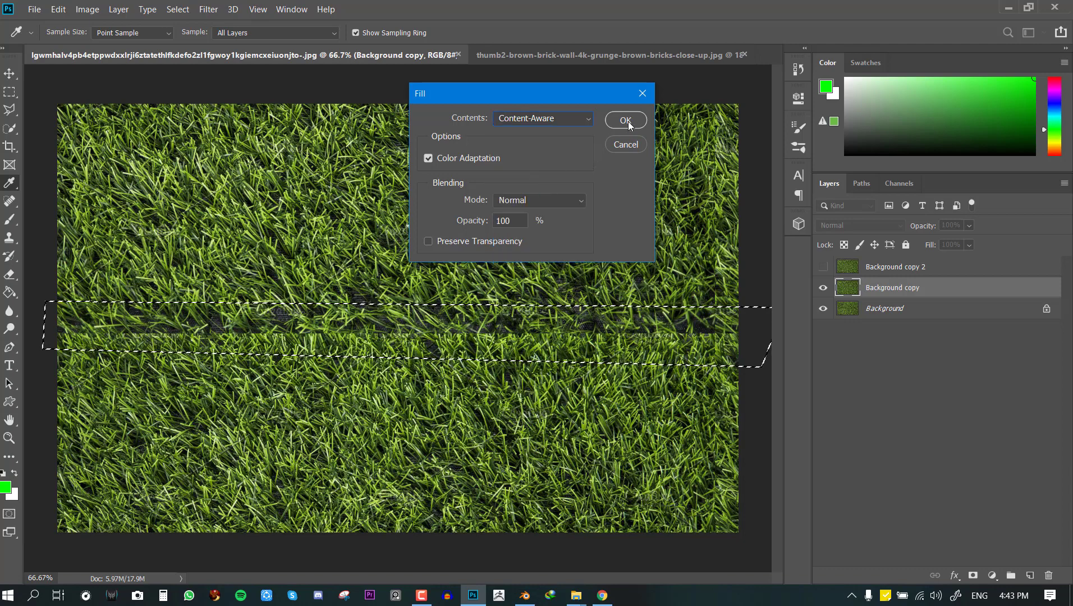
click(624, 120)
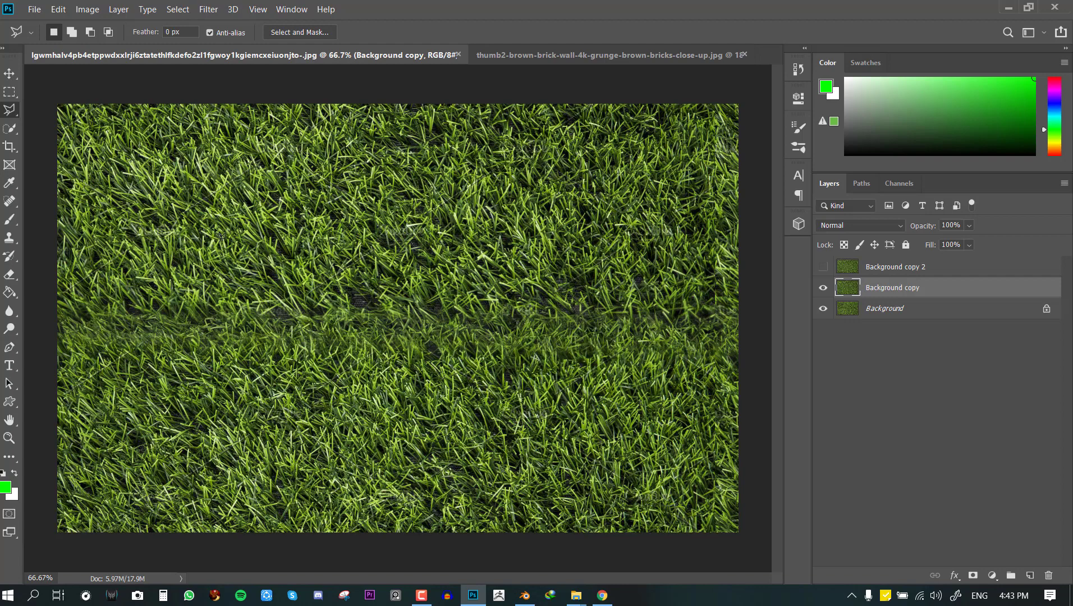
mouse_move(14, 298)
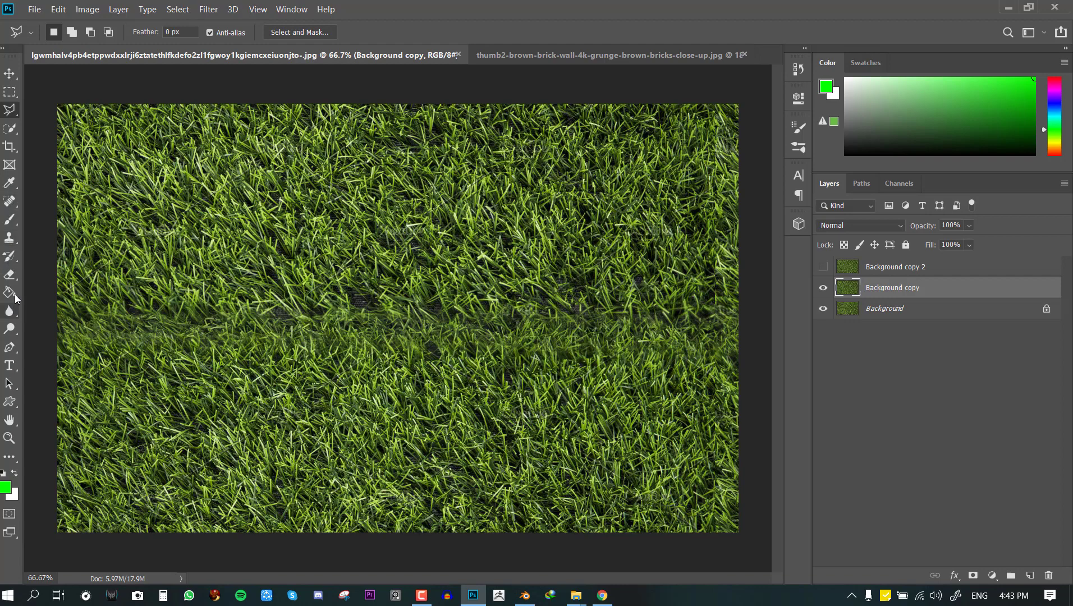
mouse_move(10, 221)
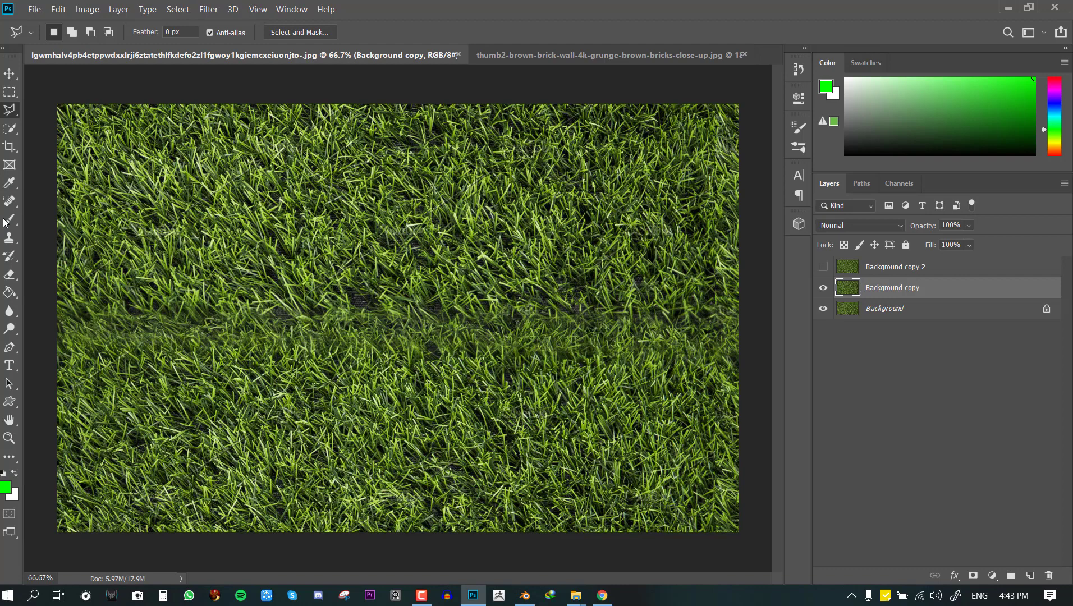
Clone over the leftover faint grass seam with the stamp at 100% opacity.
click(10, 238)
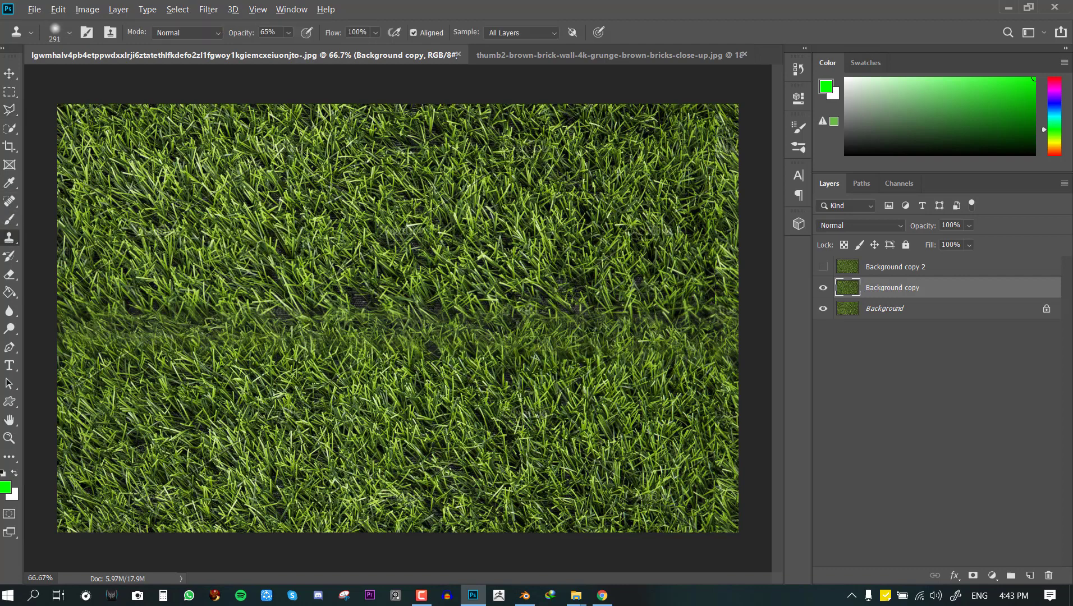
click(289, 33)
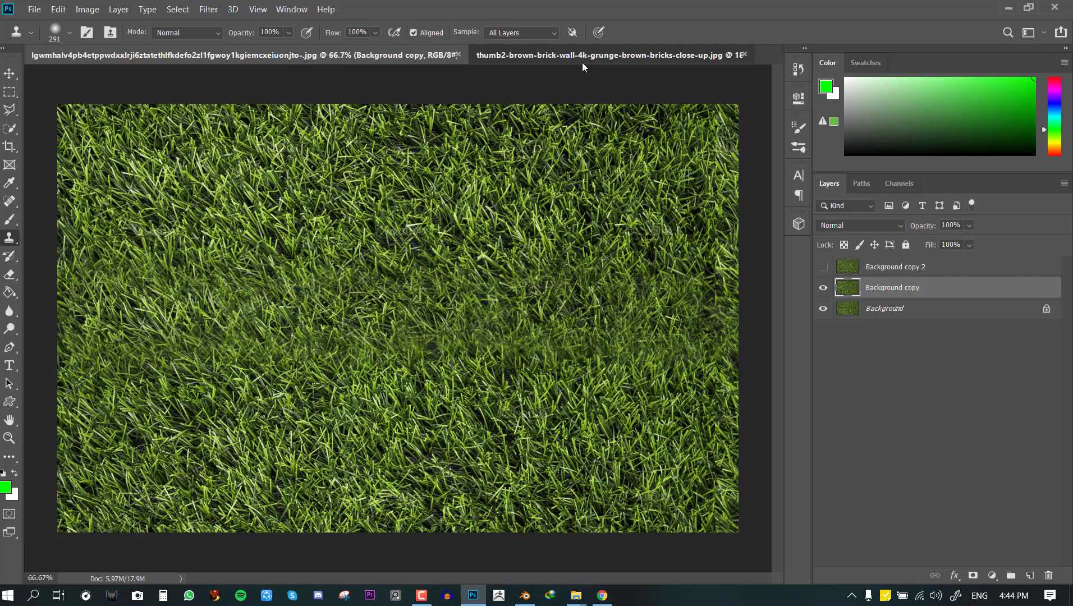
Offset the brick layer by Horizontal +268 and Vertical -236 with Wrap Around.
click(588, 55)
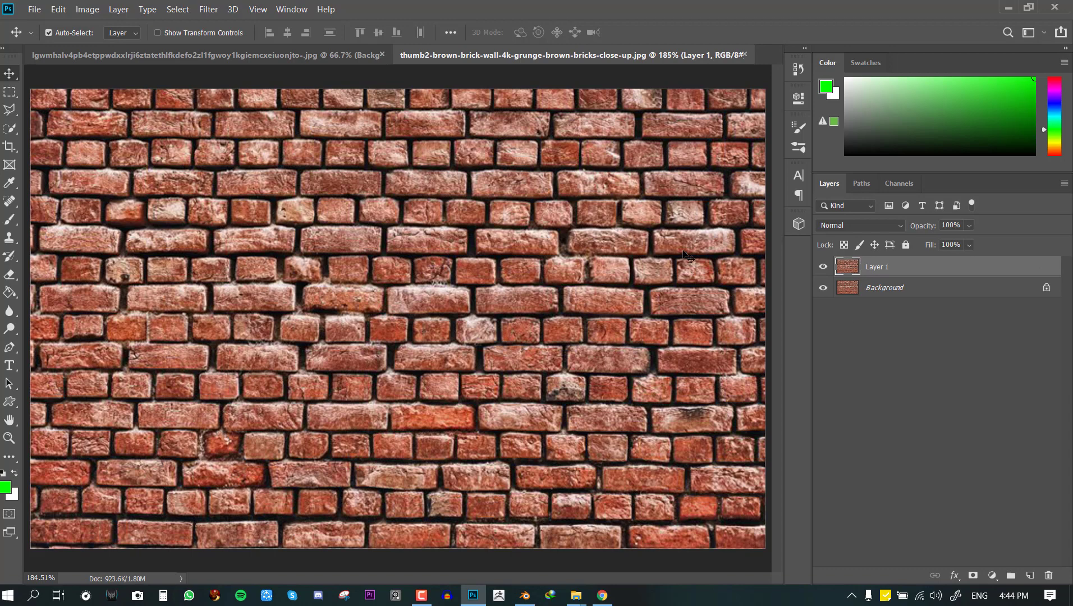
mouse_move(208, 13)
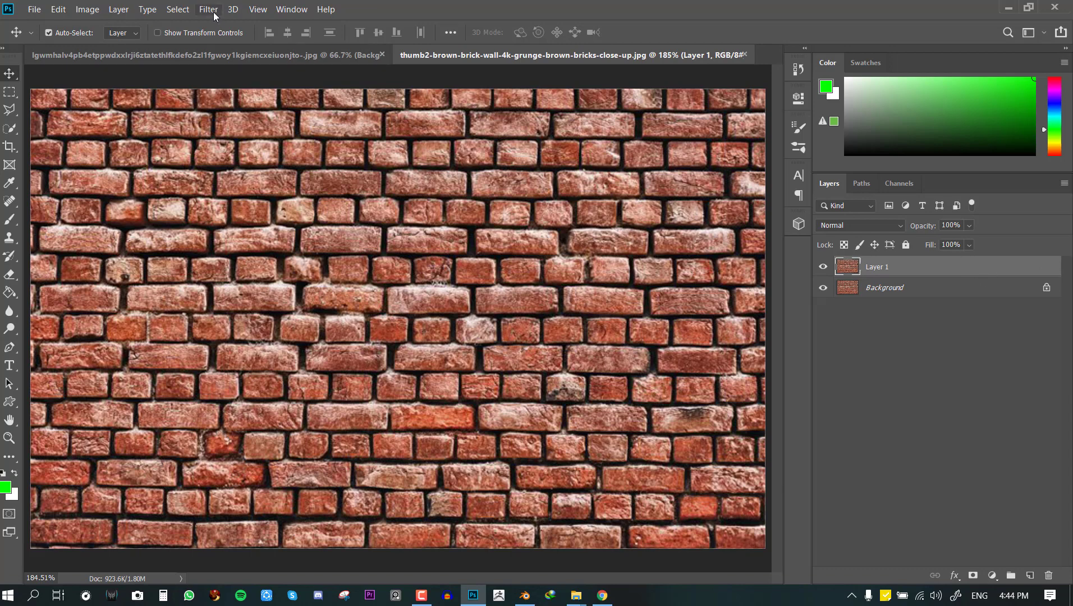
click(208, 9)
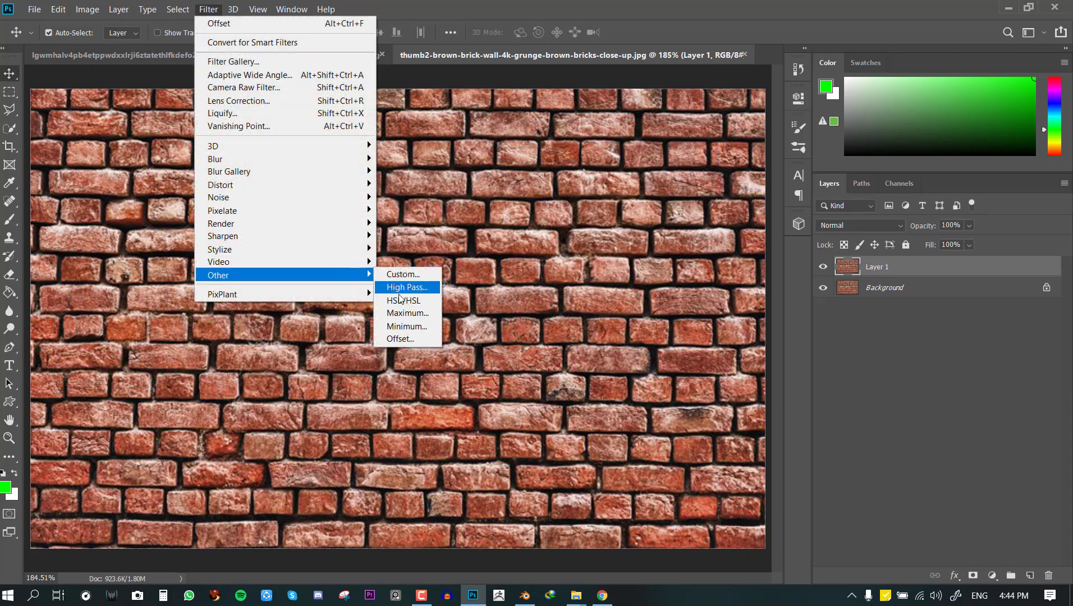
click(400, 339)
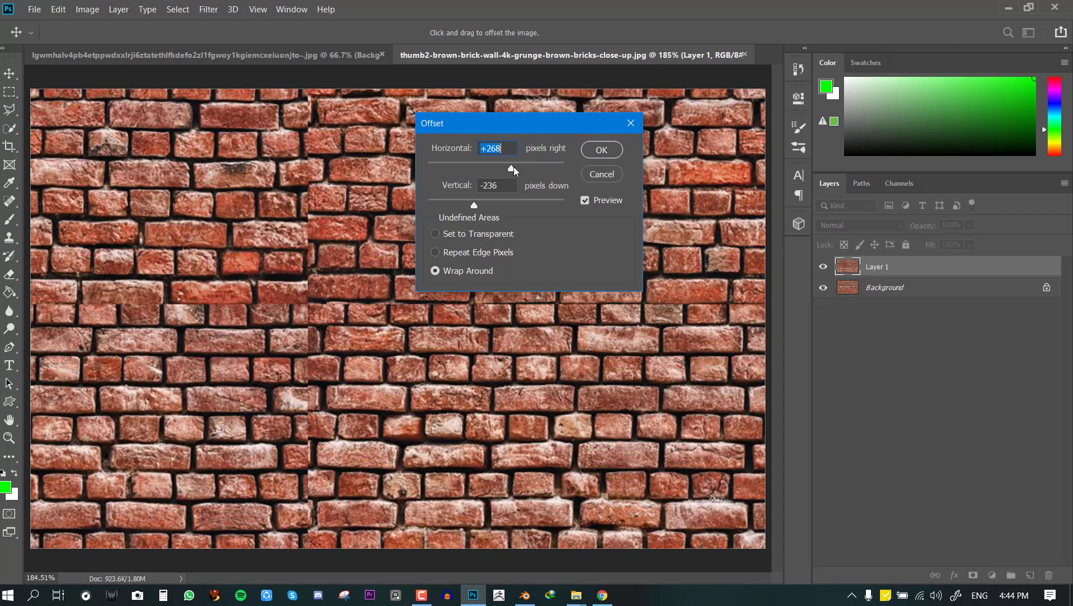
click(600, 150)
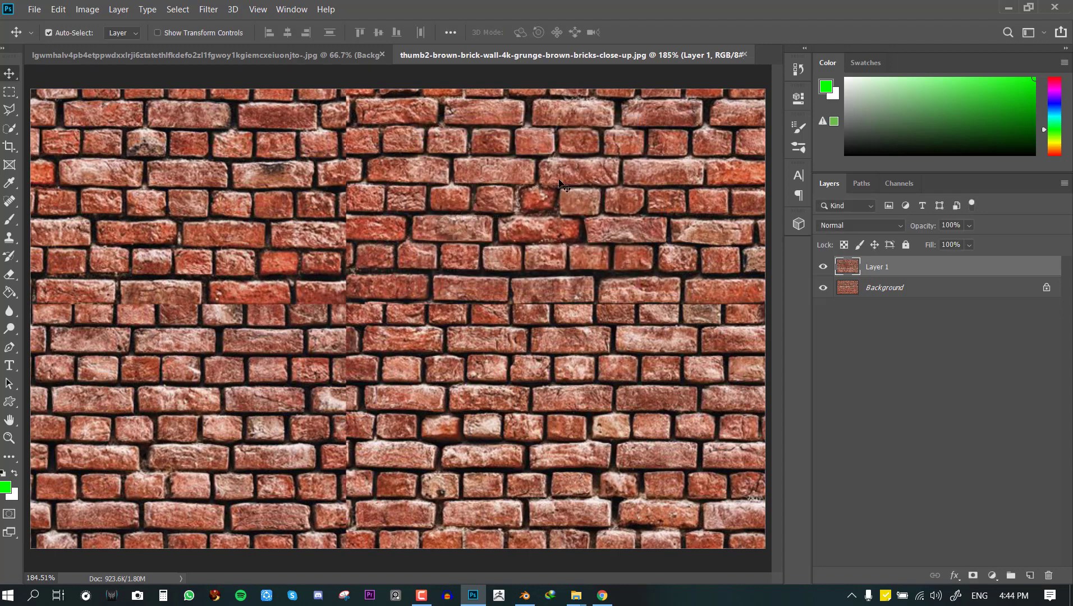
mouse_move(351, 486)
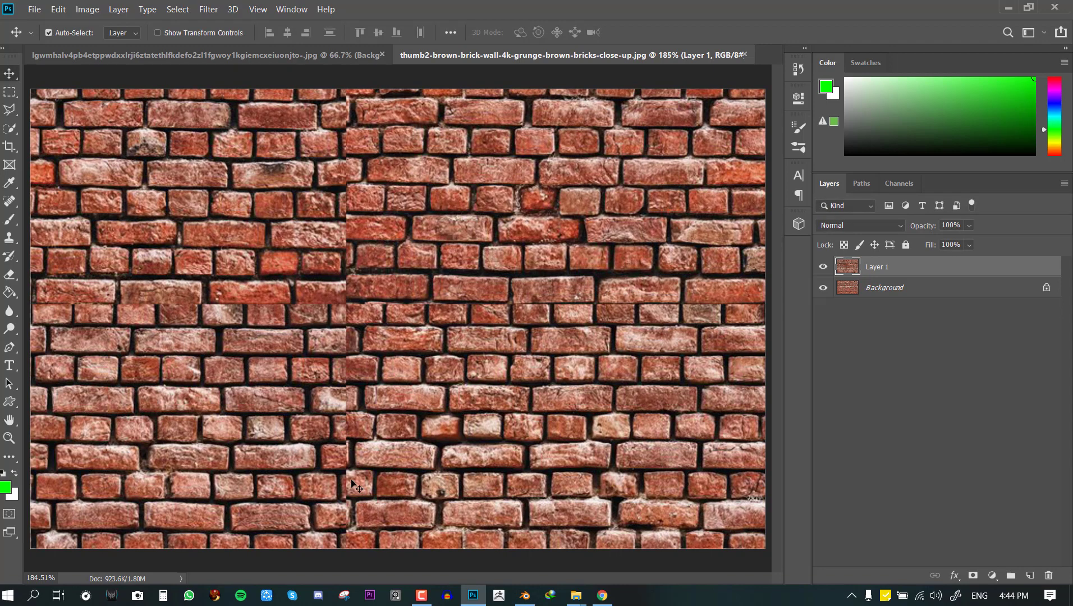
mouse_move(313, 388)
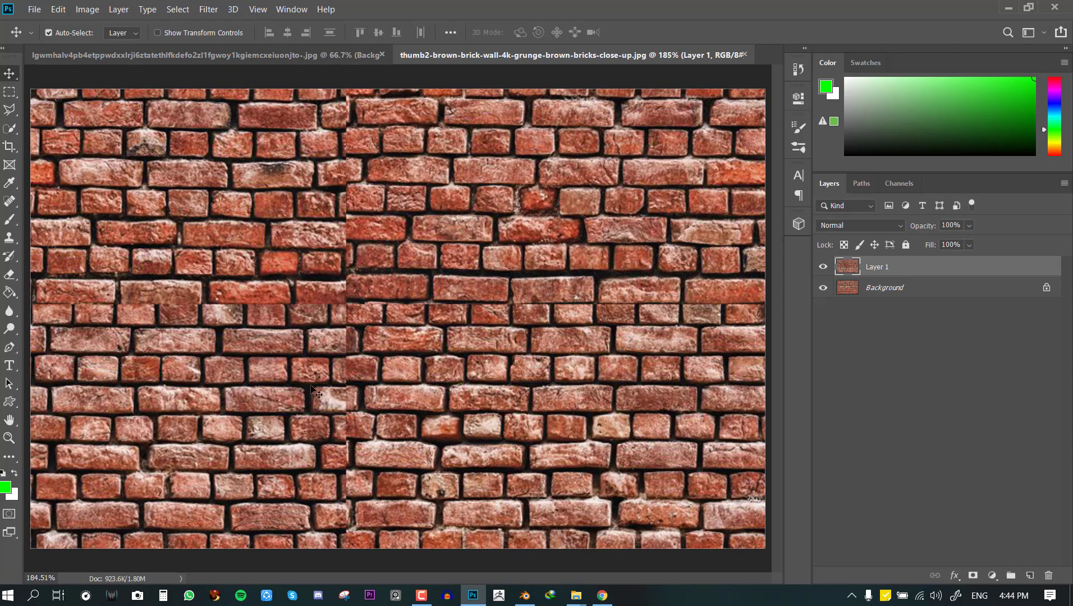
mouse_move(364, 214)
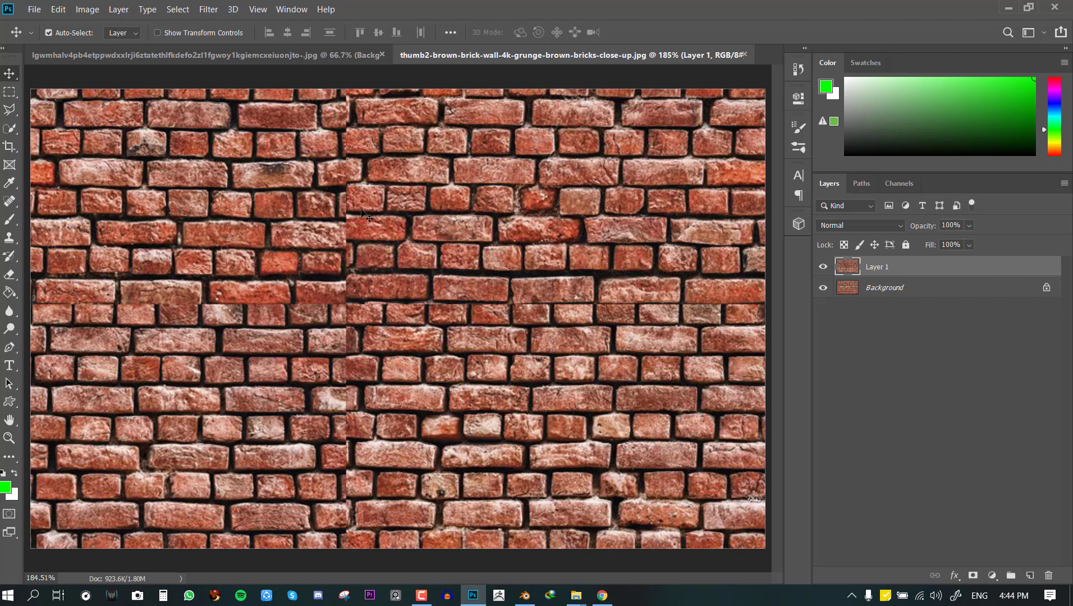
mouse_move(368, 215)
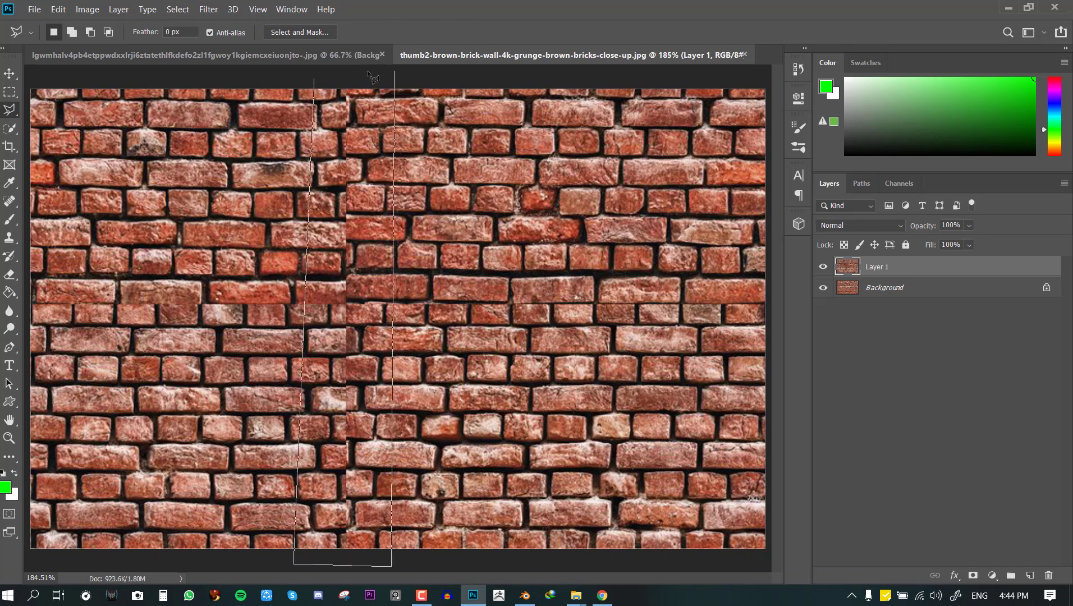
Refine the lassoed vertical seam band with Smooth 26 and Feather 3.7 px.
click(298, 33)
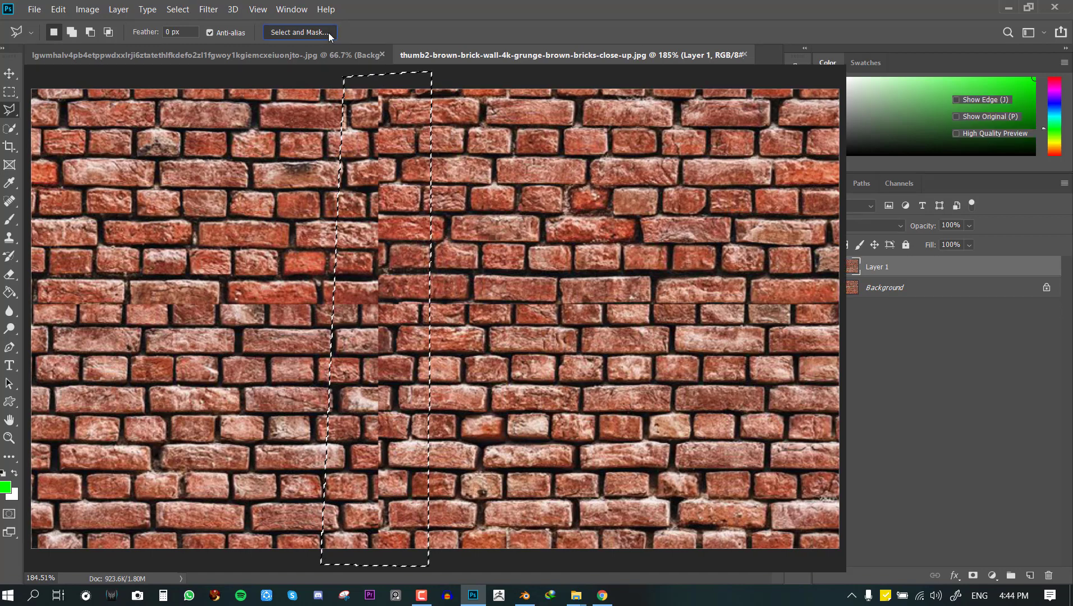
click(299, 32)
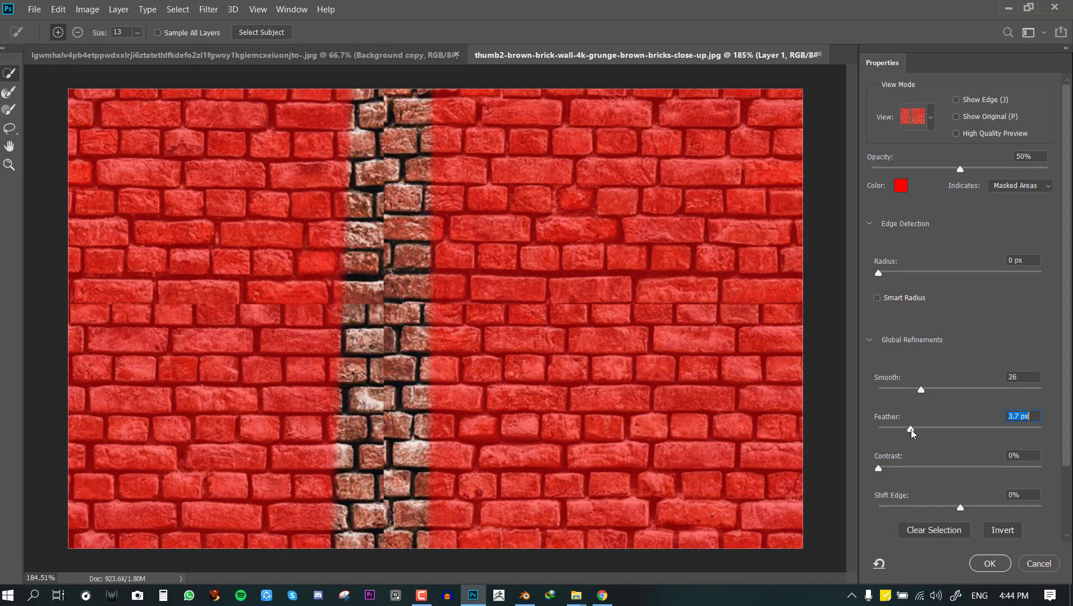
click(988, 564)
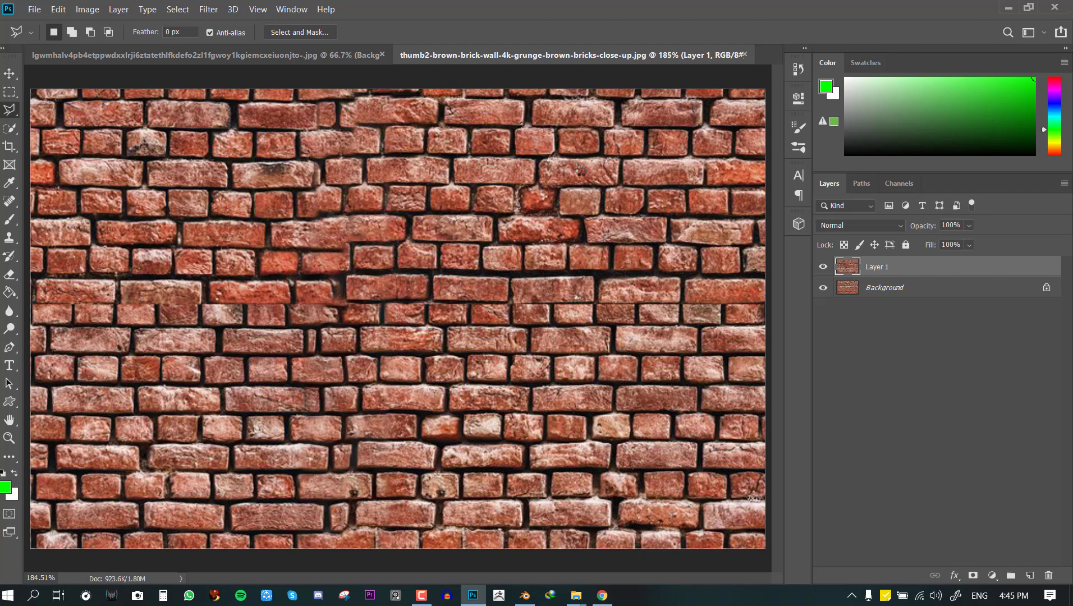
mouse_move(20, 177)
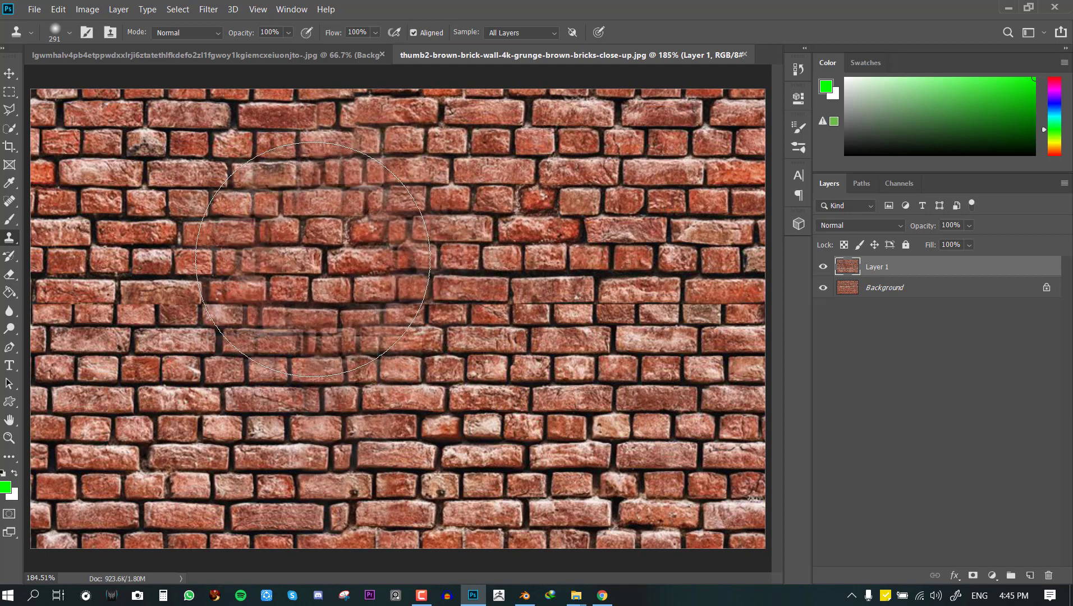
Clone clean bricks over the blurred patches with a 42 px brush.
click(313, 254)
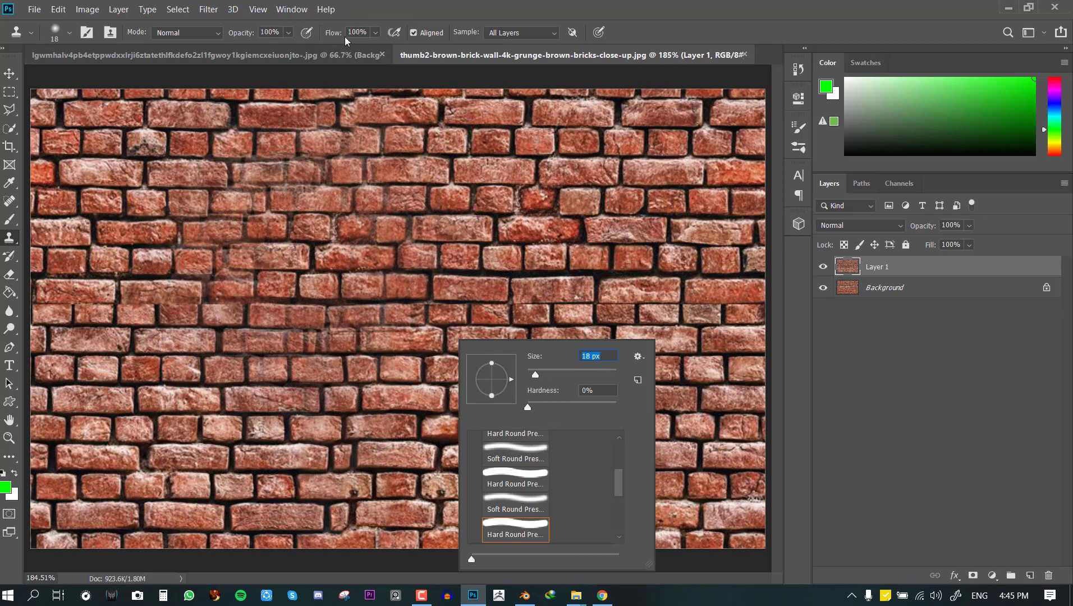
click(392, 343)
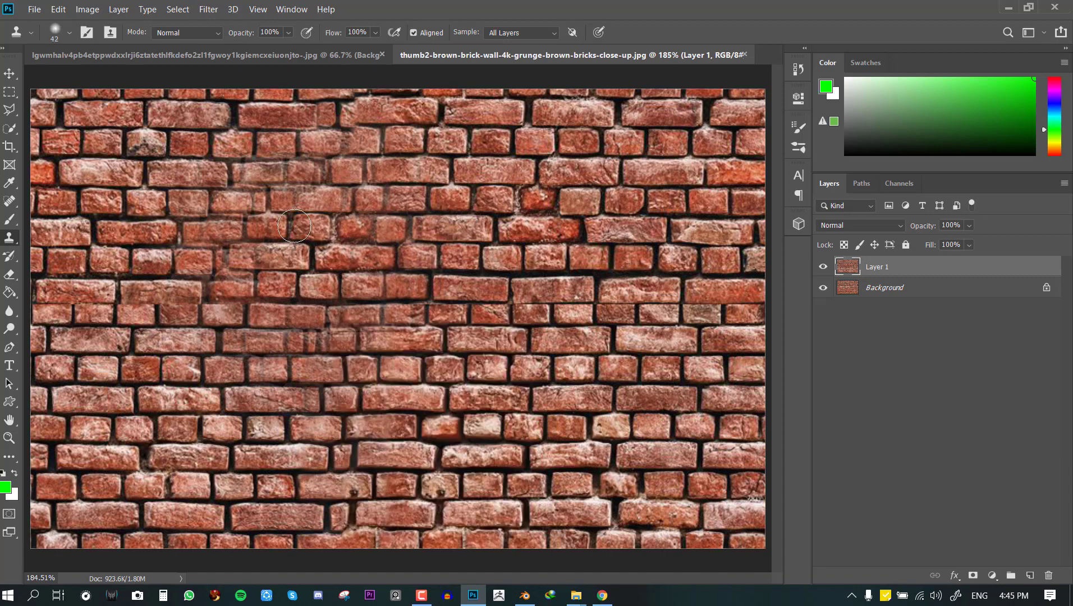
mouse_move(334, 317)
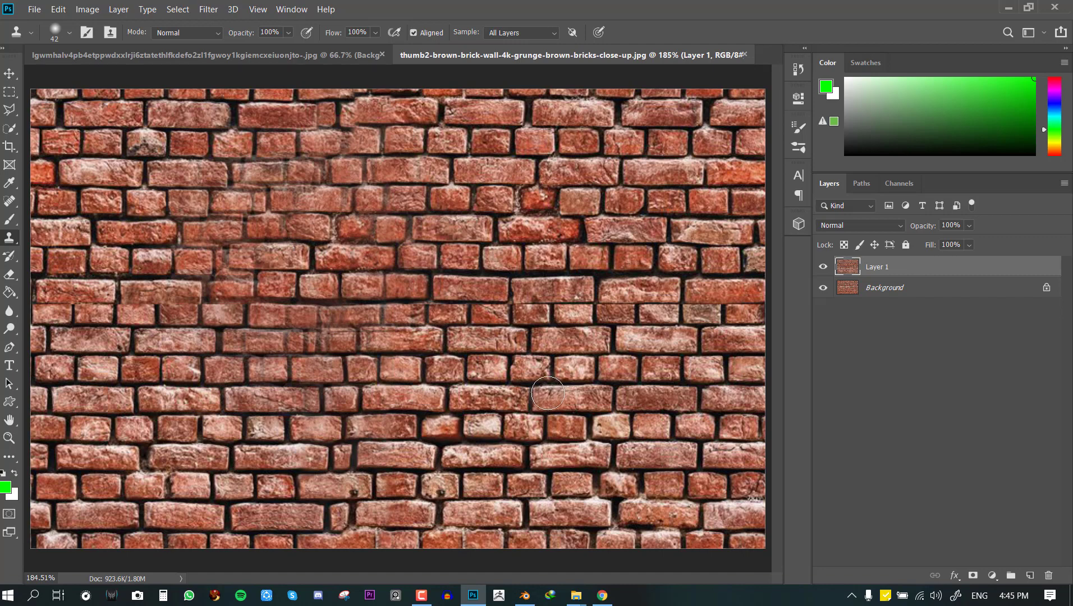
mouse_move(274, 31)
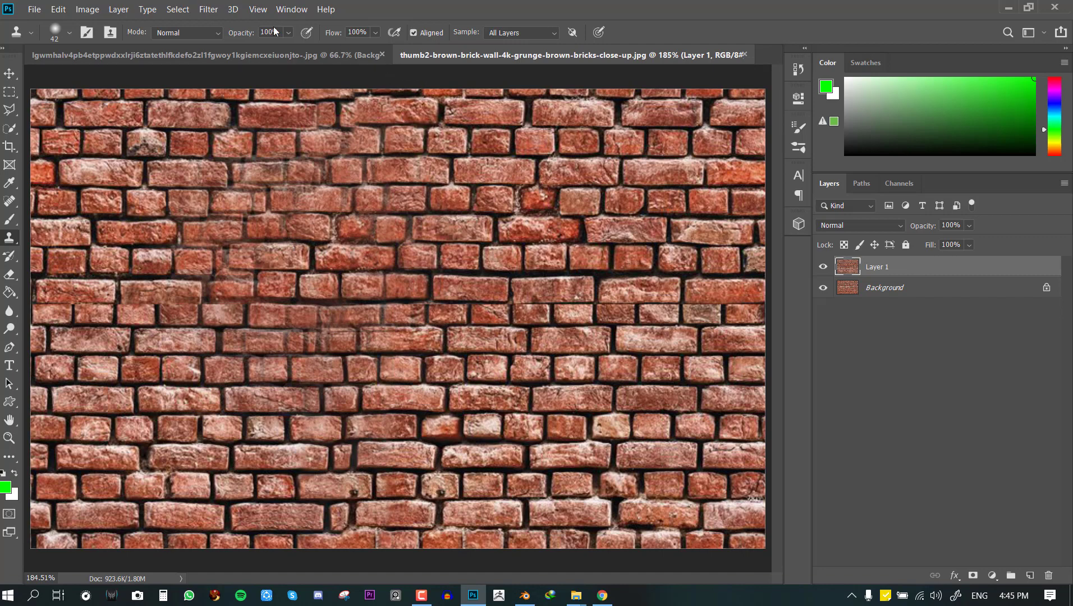
mouse_move(208, 10)
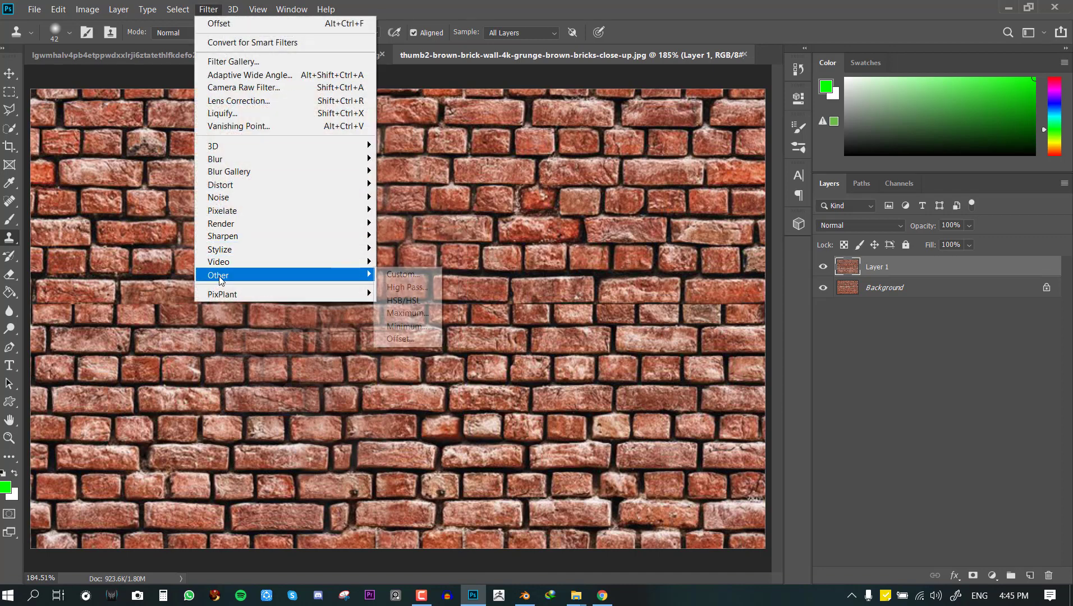
mouse_move(404, 339)
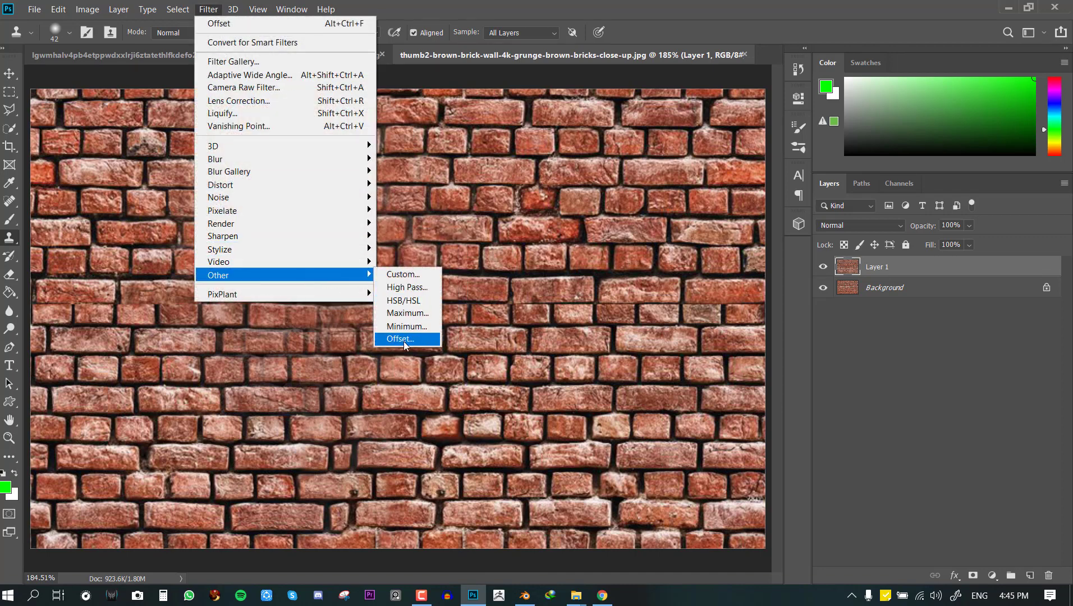
Preview a wraparound offset of the brick wall, cancel it, and return to the grass document.
click(399, 339)
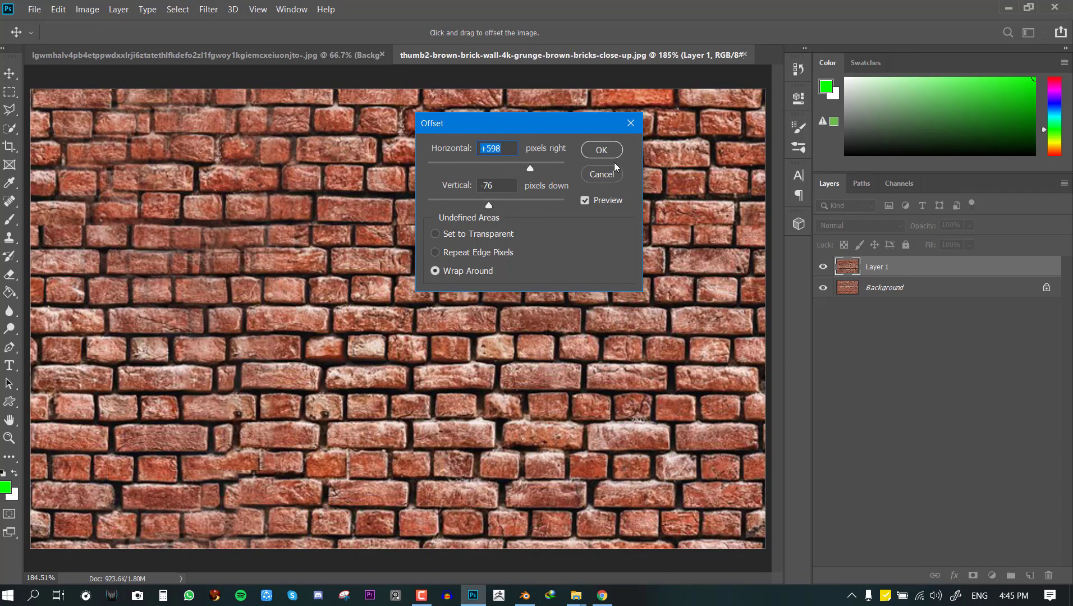
click(601, 149)
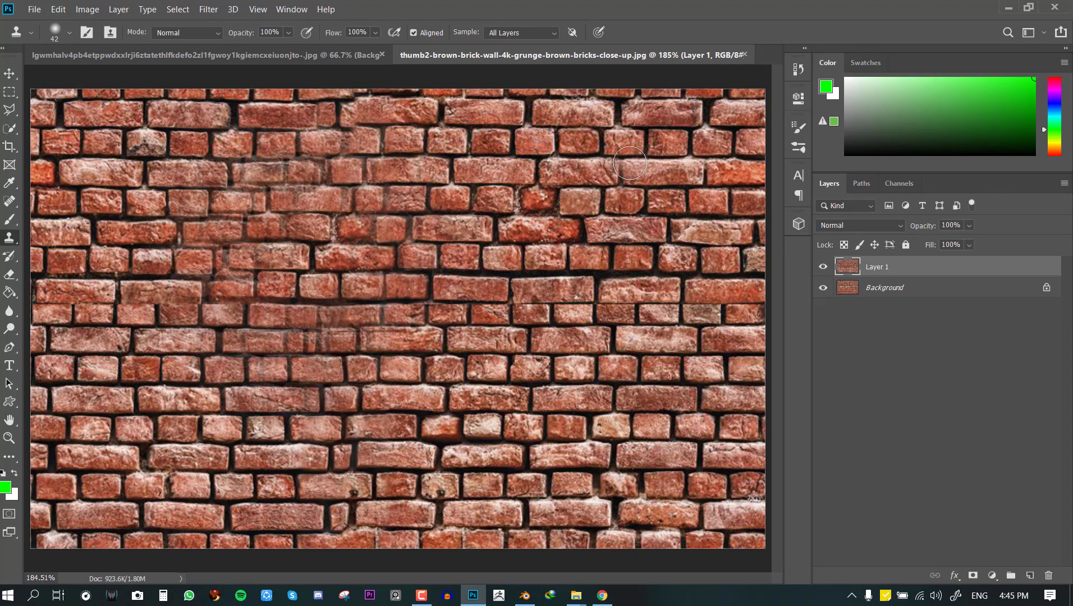
click(178, 55)
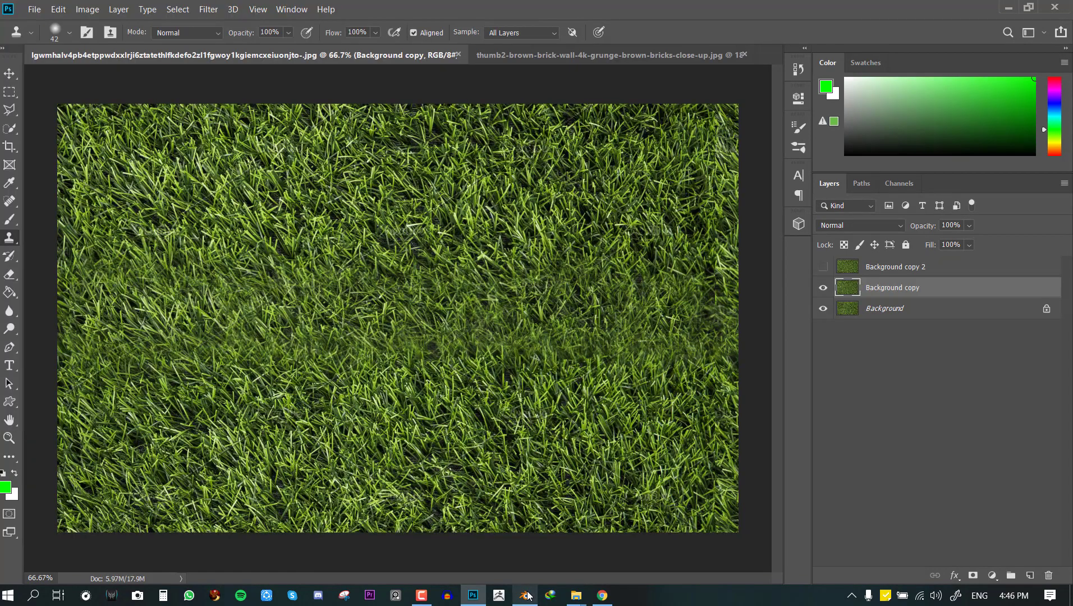
Select both planes in Blender, restore Material Preview shading, and enter the Shading workspace.
click(524, 595)
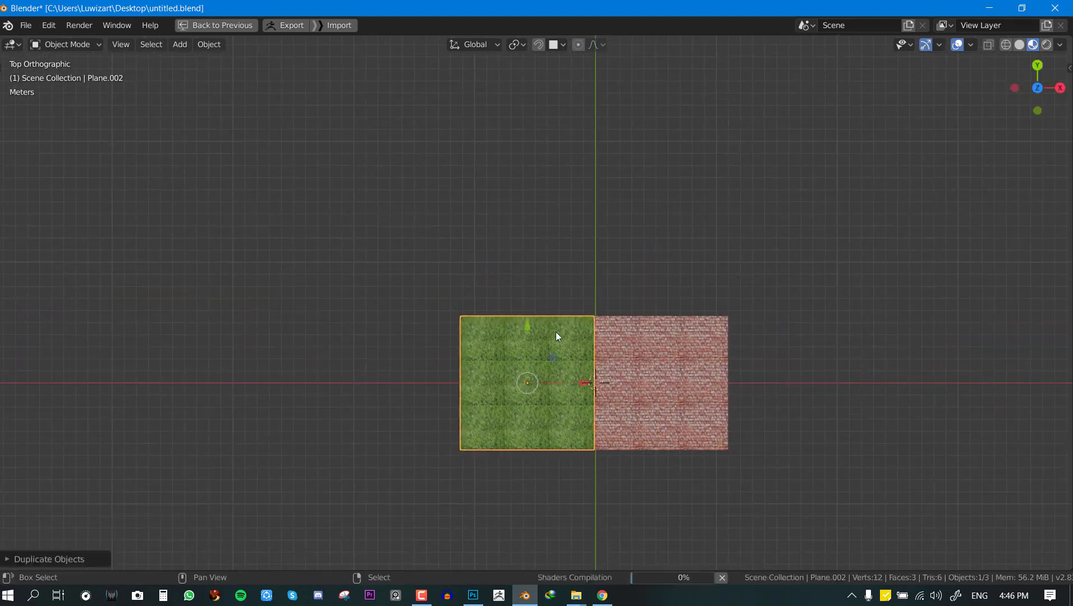
click(1019, 44)
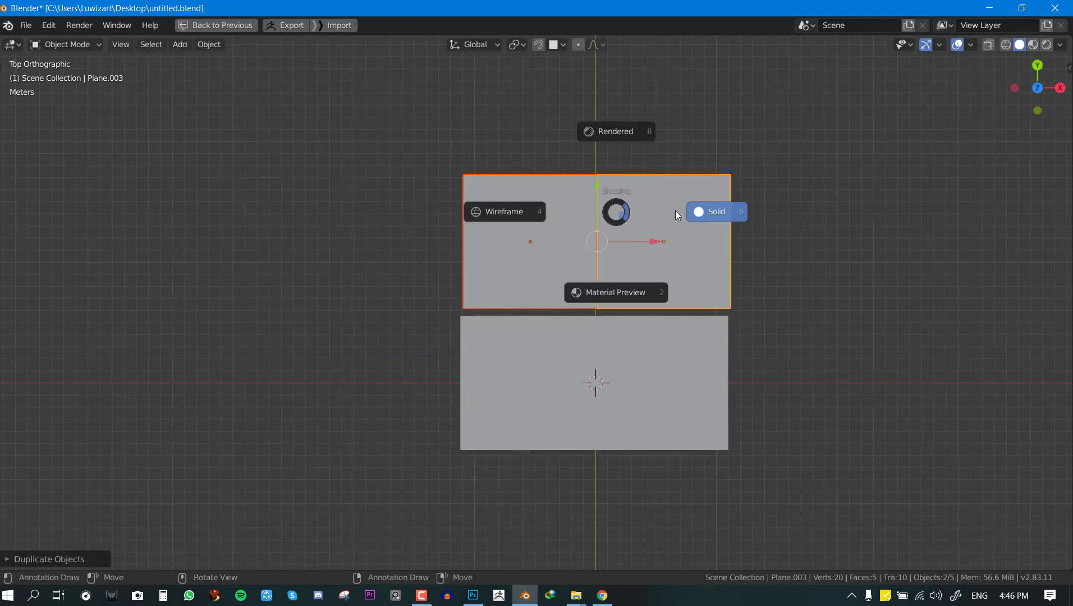
click(615, 292)
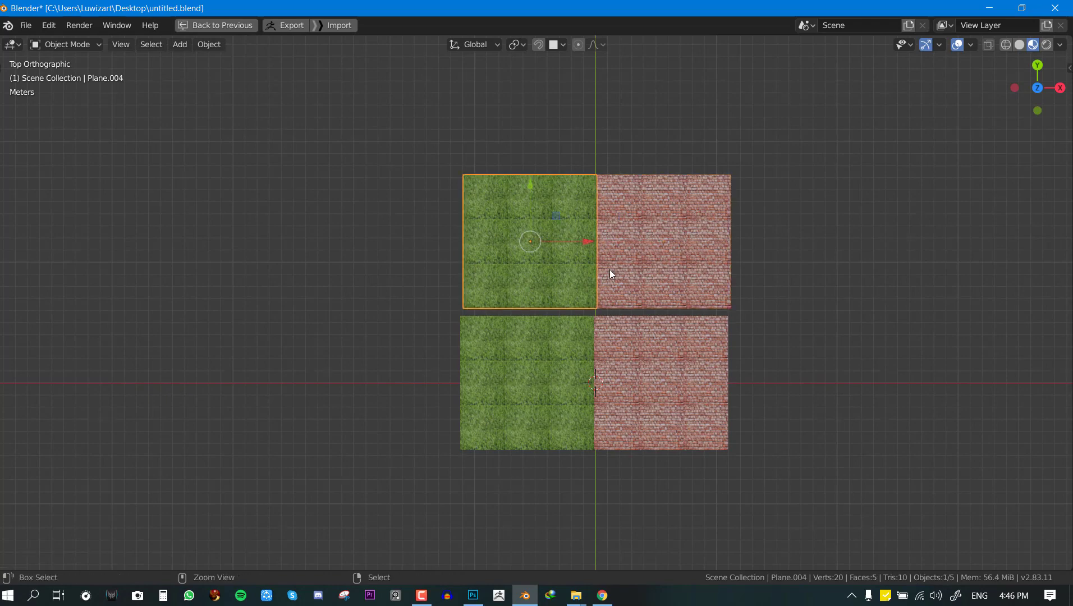
click(234, 26)
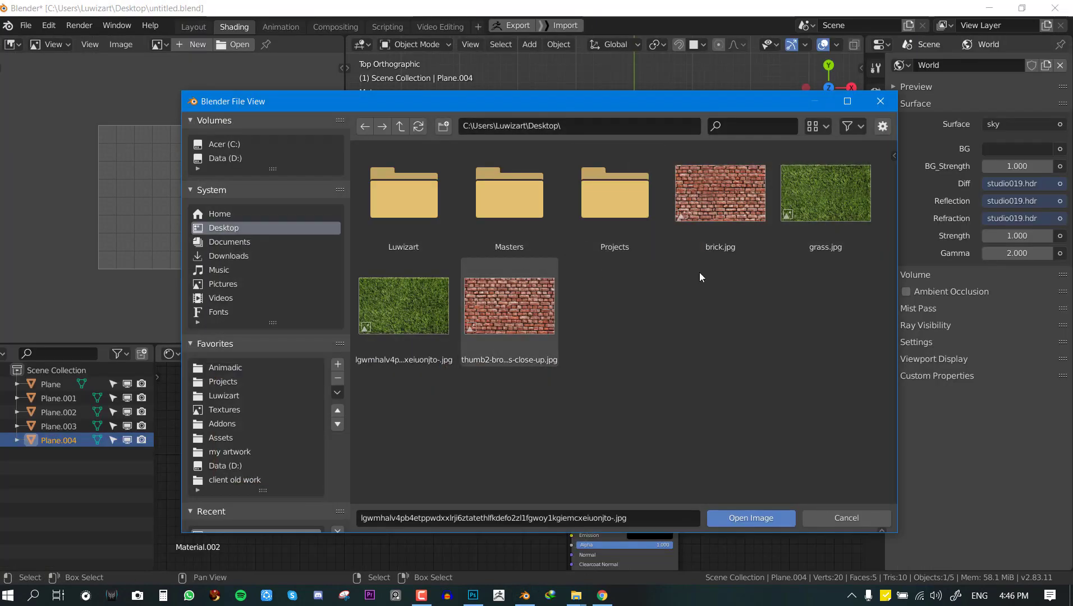
Load the original grass photo into the upper grass plane's Image Texture node.
click(749, 517)
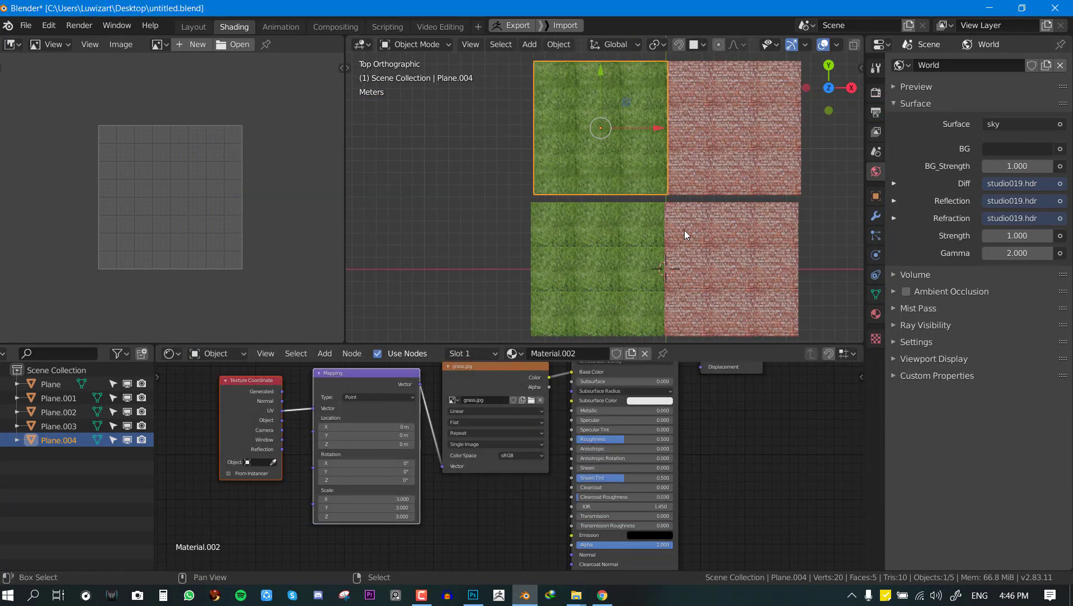
scroll(up, 3)
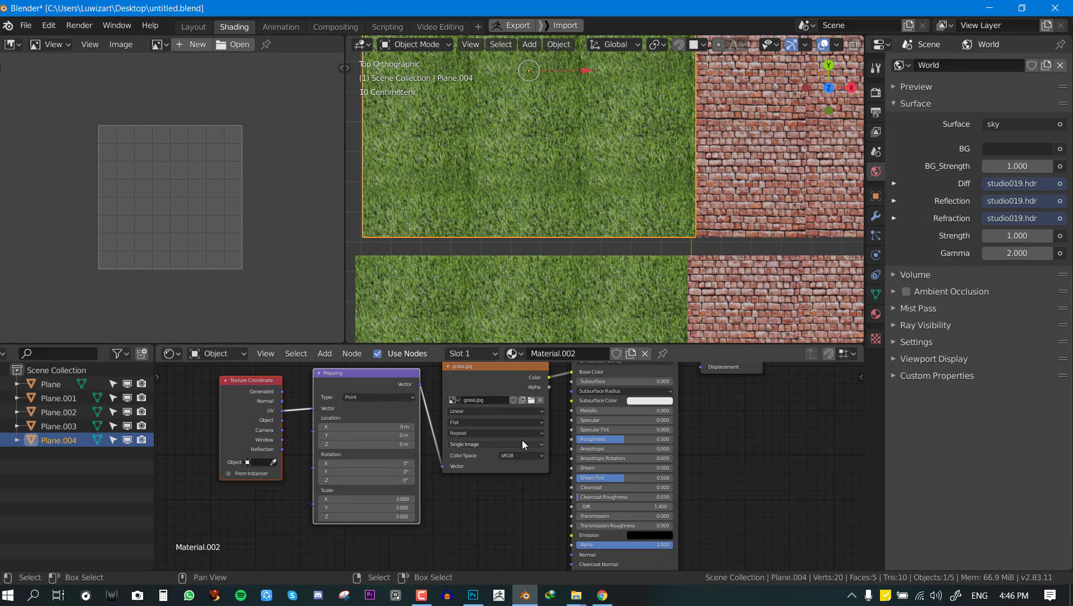
click(523, 401)
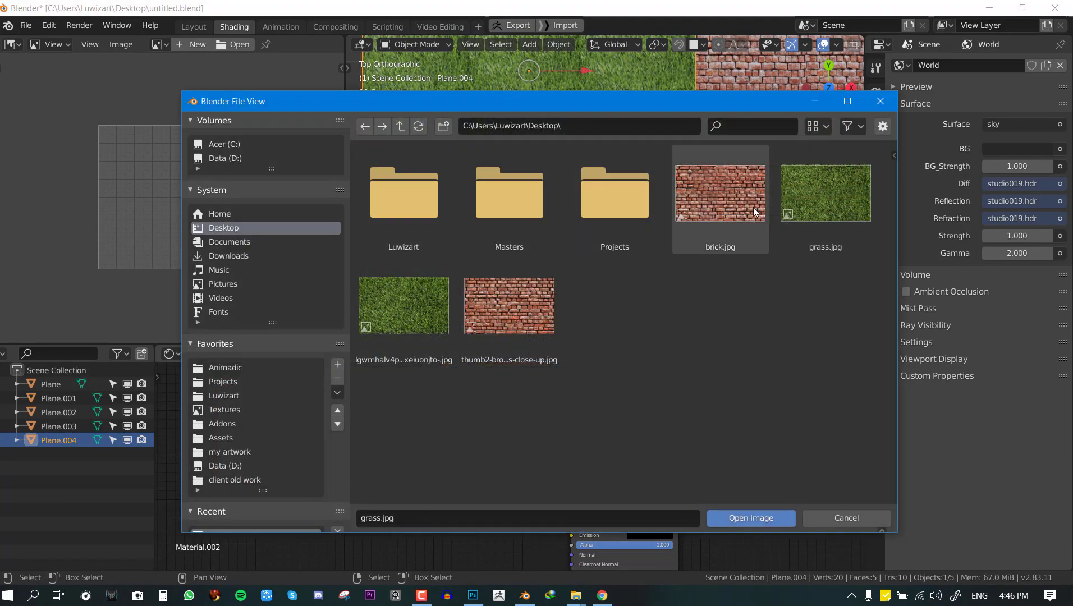
click(403, 305)
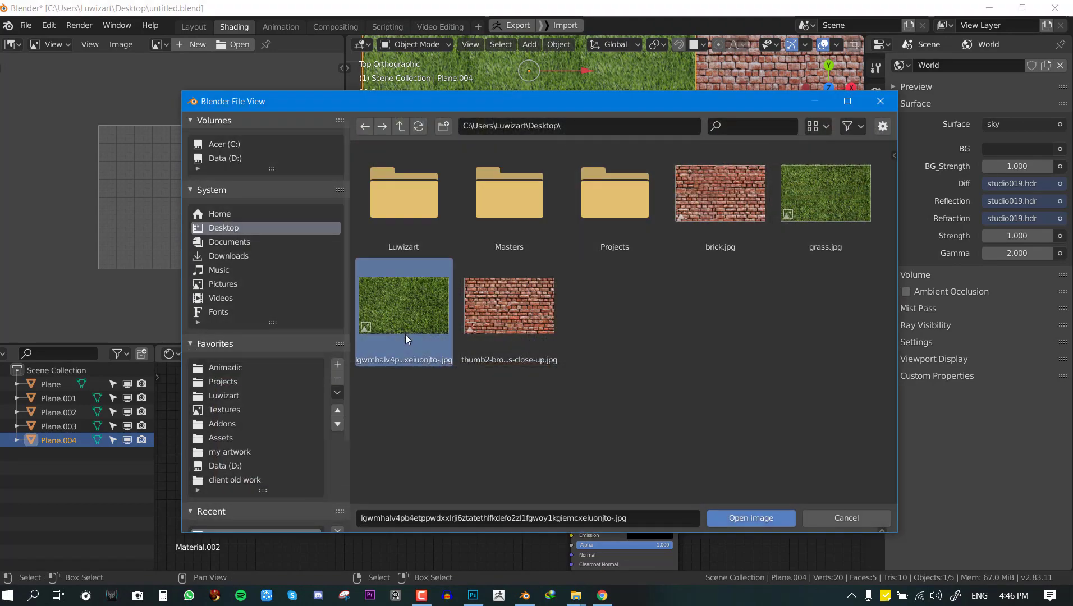
click(750, 517)
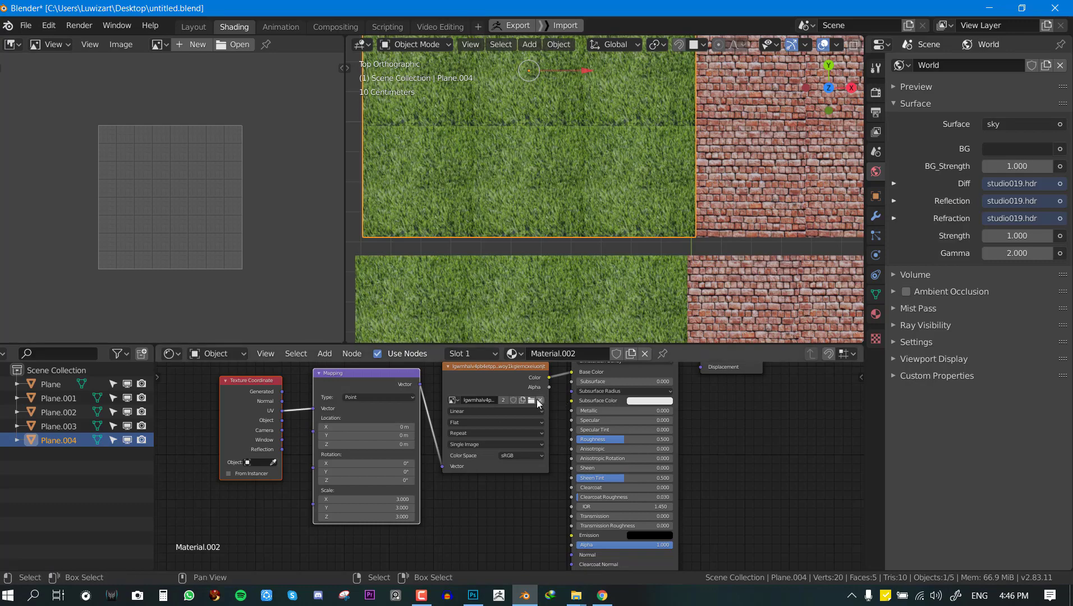
Select Plane.003 and load the original brick photo into its Image Texture node.
click(540, 400)
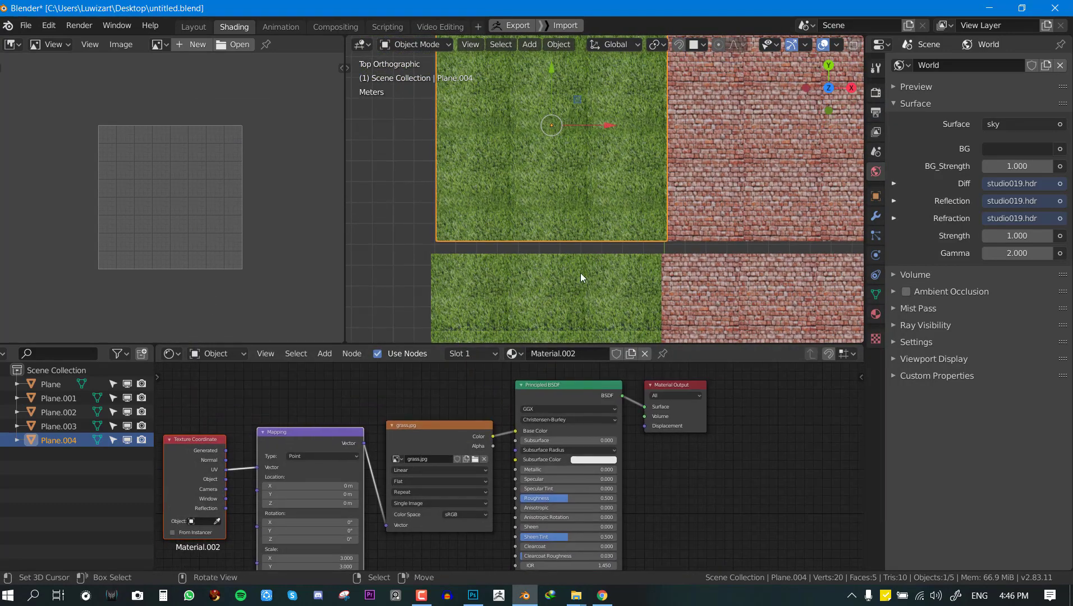
click(53, 426)
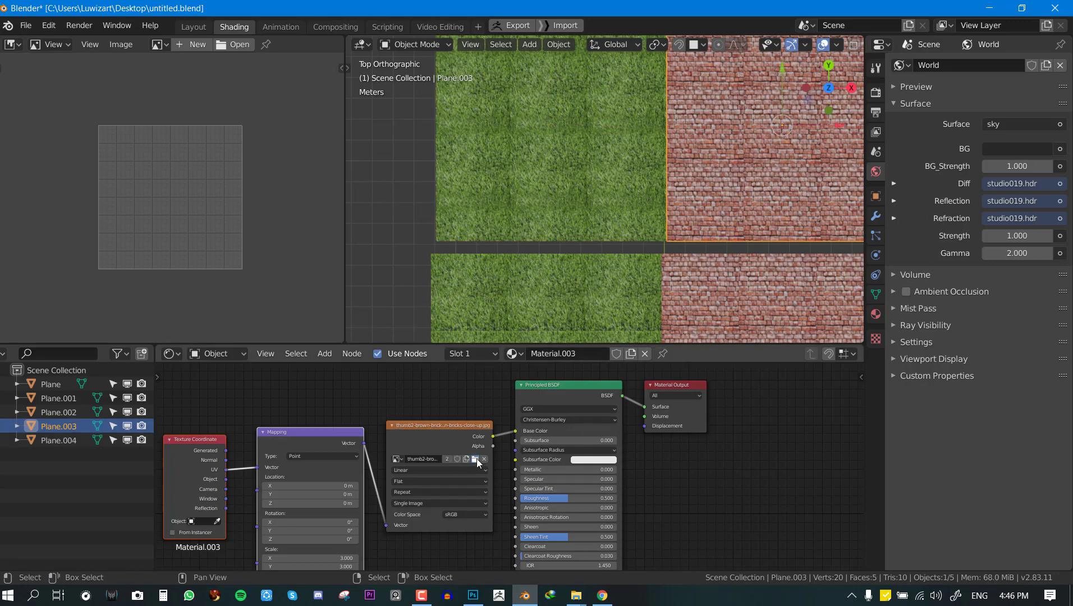
click(476, 459)
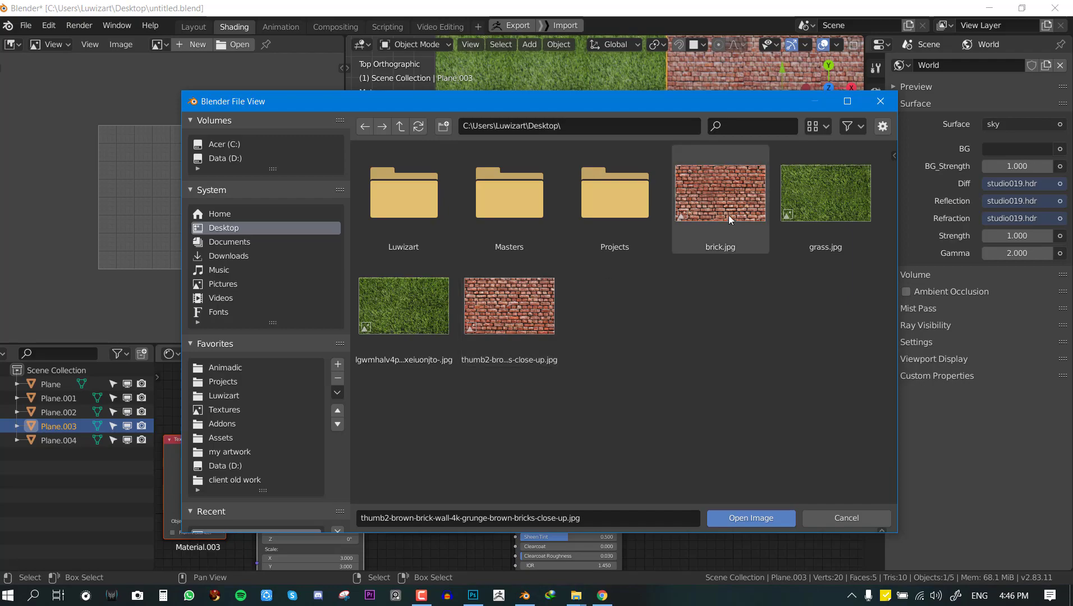
click(750, 518)
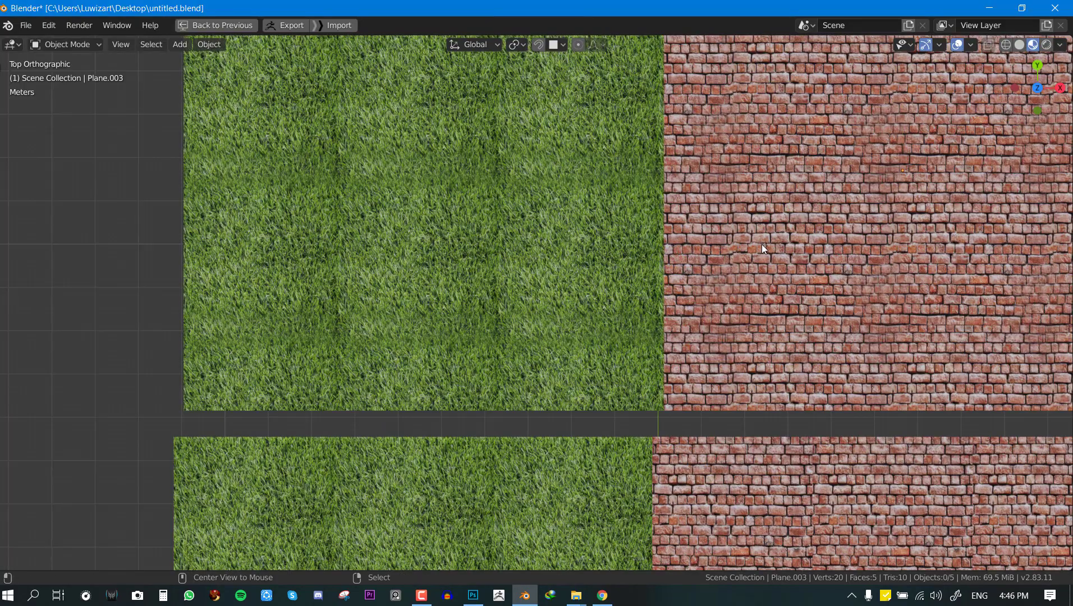